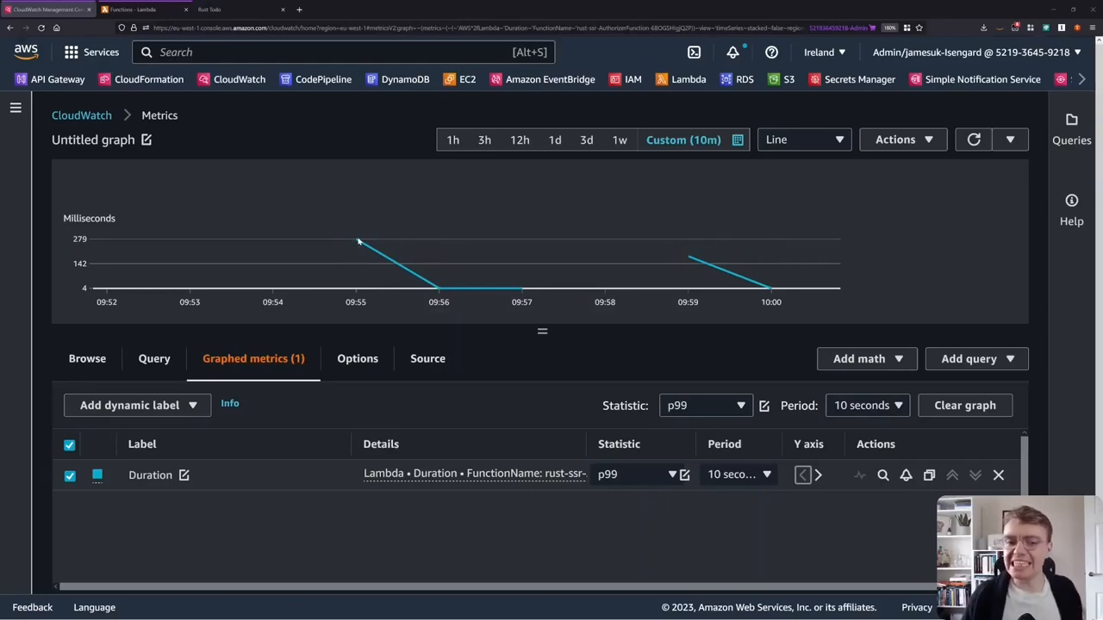
mouse_move(356, 241)
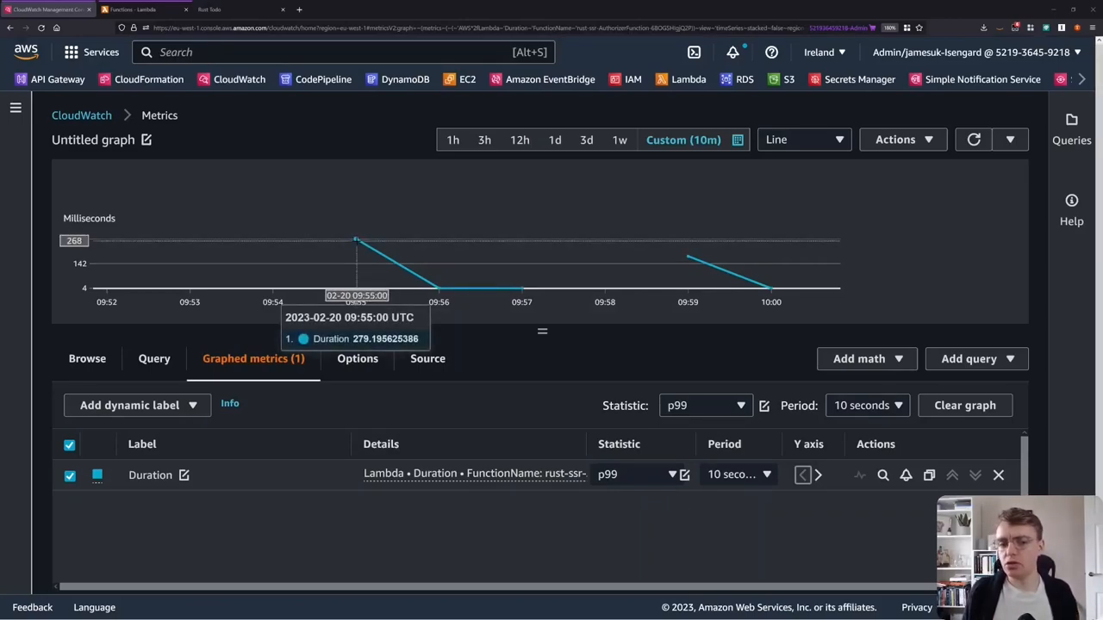
mouse_move(439, 293)
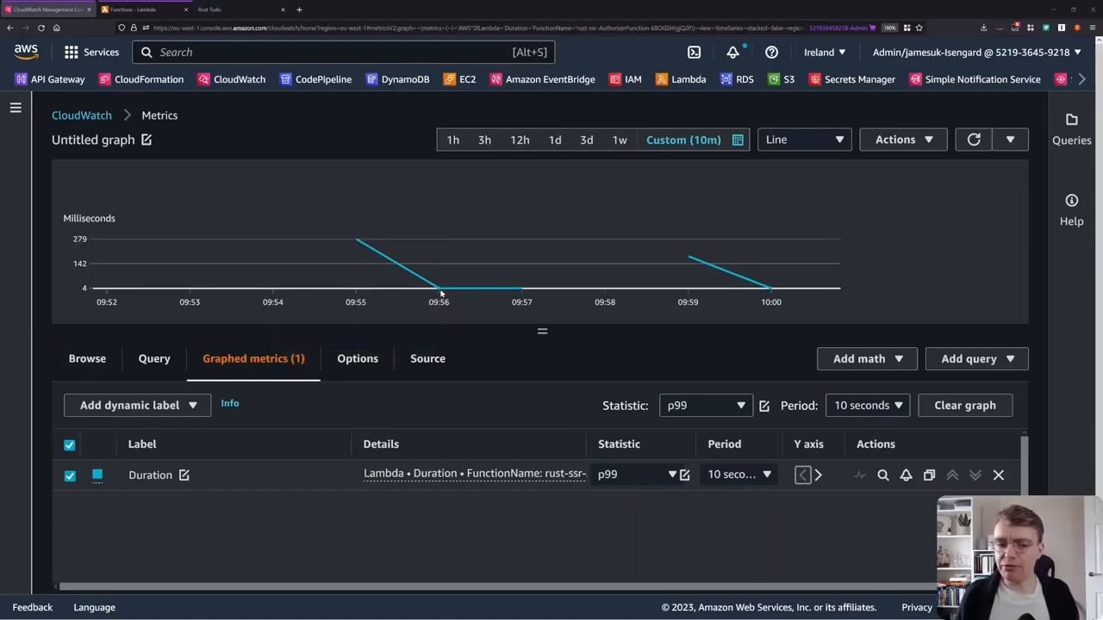
mouse_move(440, 288)
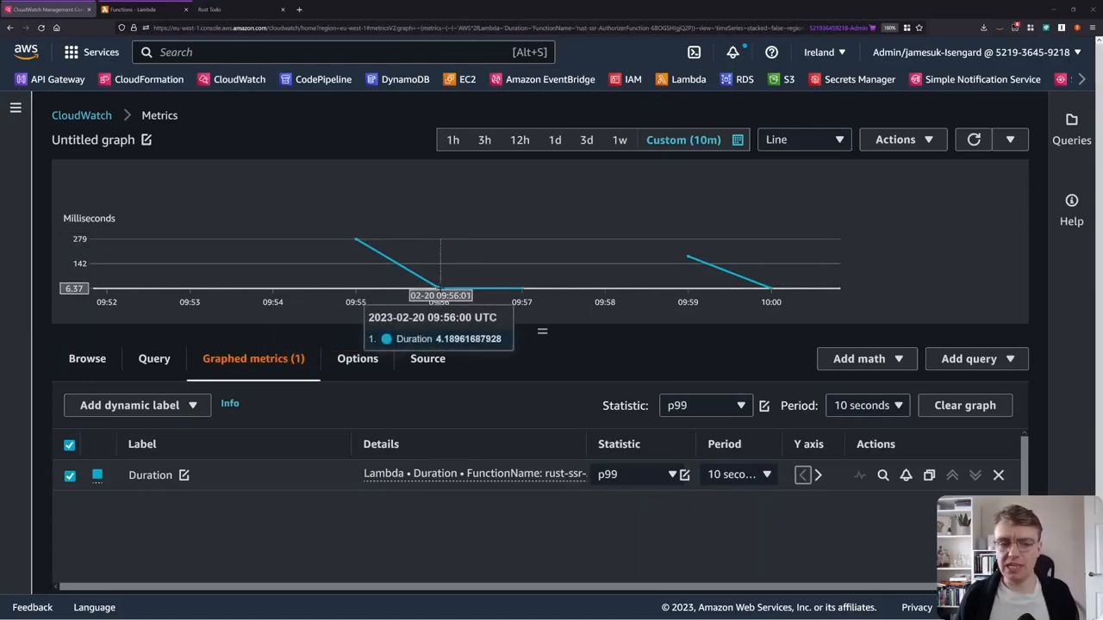
mouse_move(521, 292)
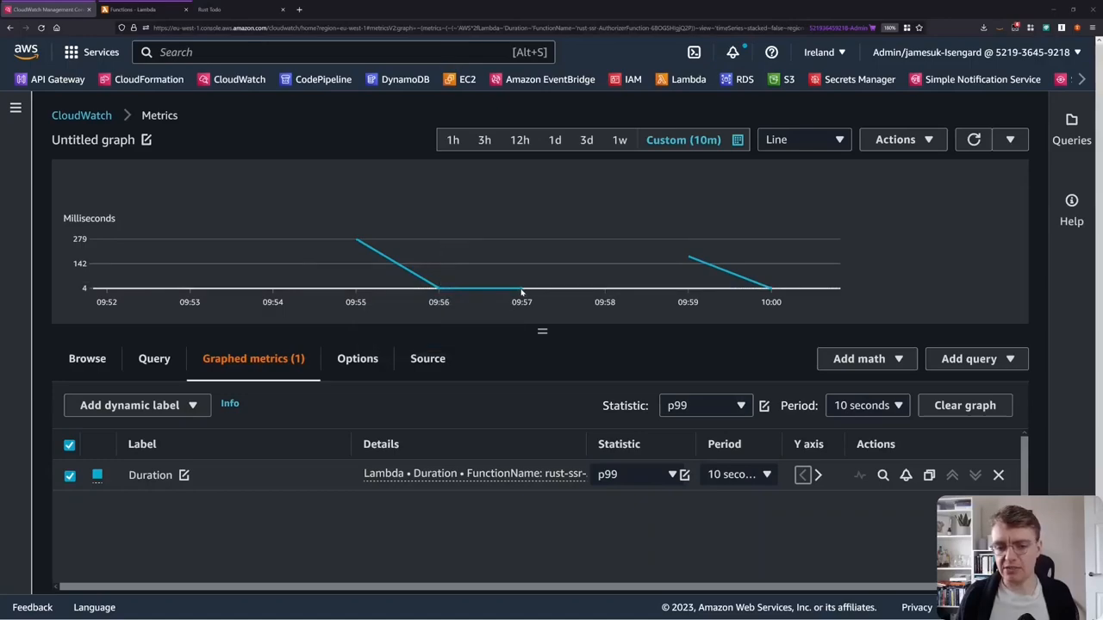
mouse_move(520, 295)
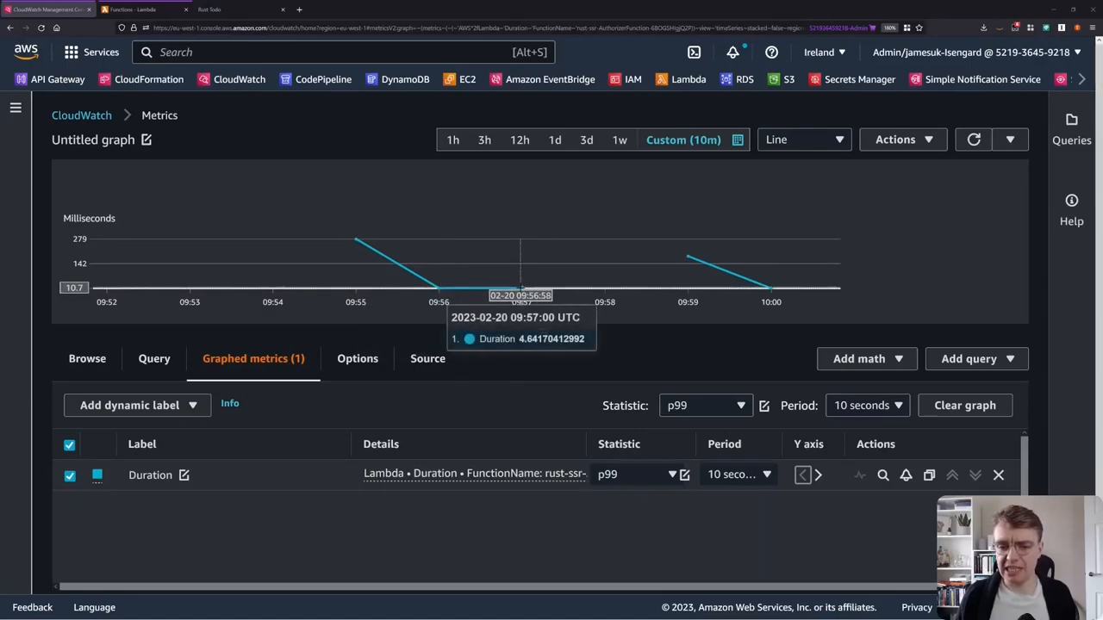
mouse_move(687, 259)
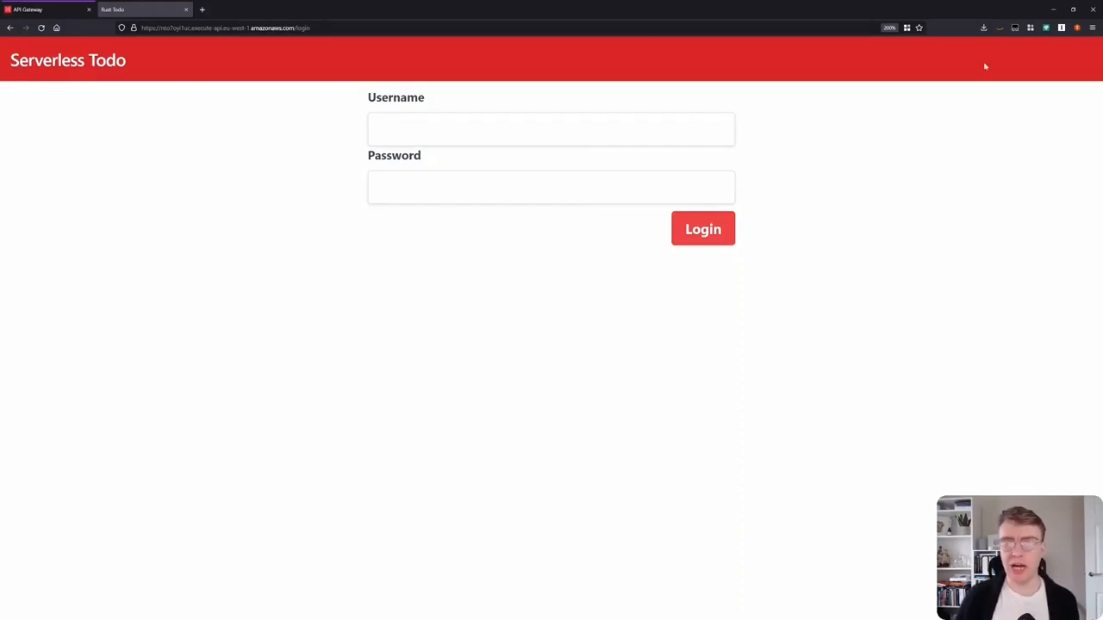
Log in to Serverless Todo as user 'james'.
text(james)
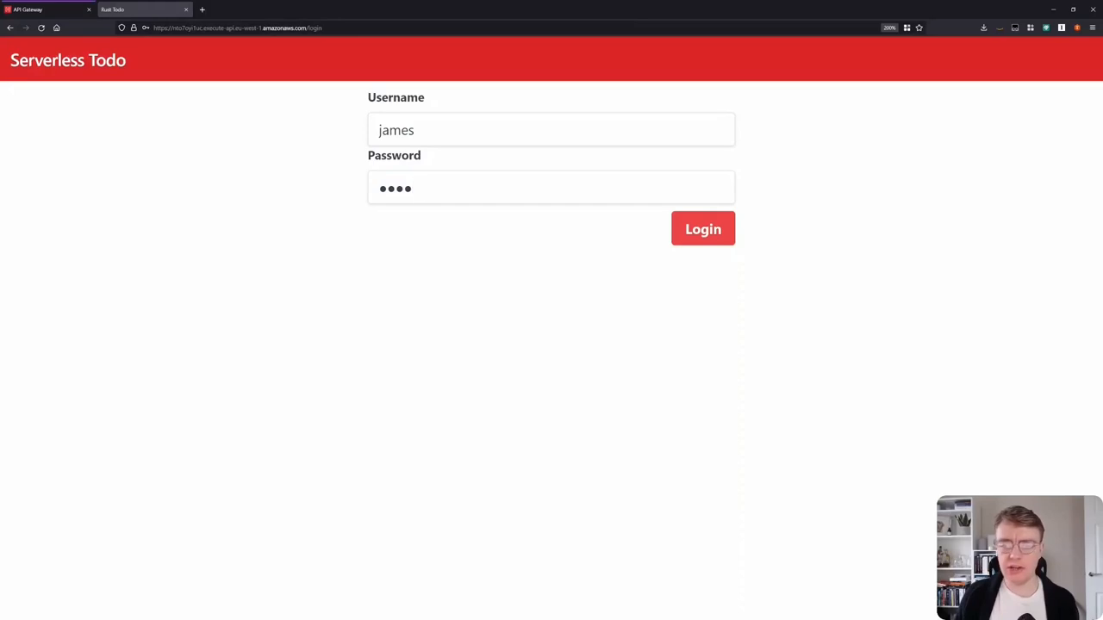
click(702, 229)
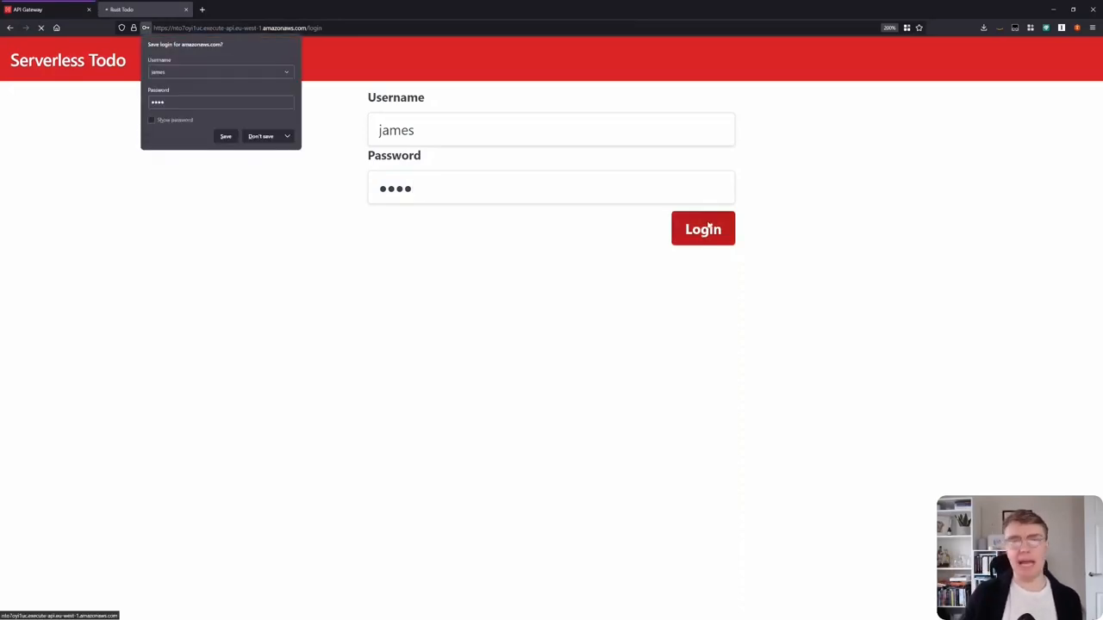
click(702, 228)
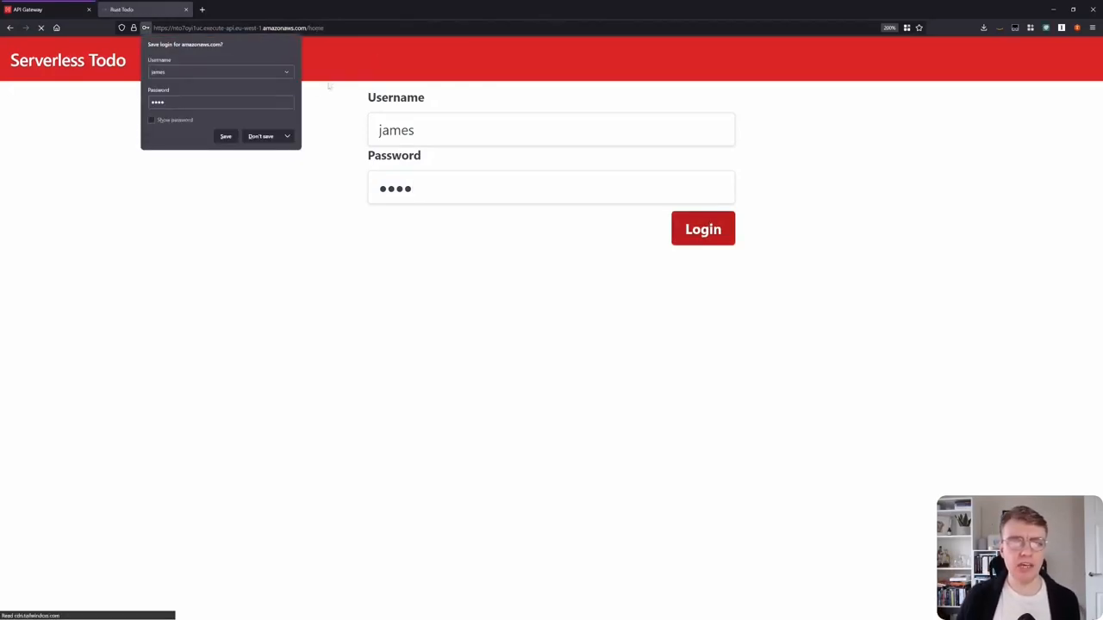
Add a new todo reading 'Add some todos'.
click(702, 229)
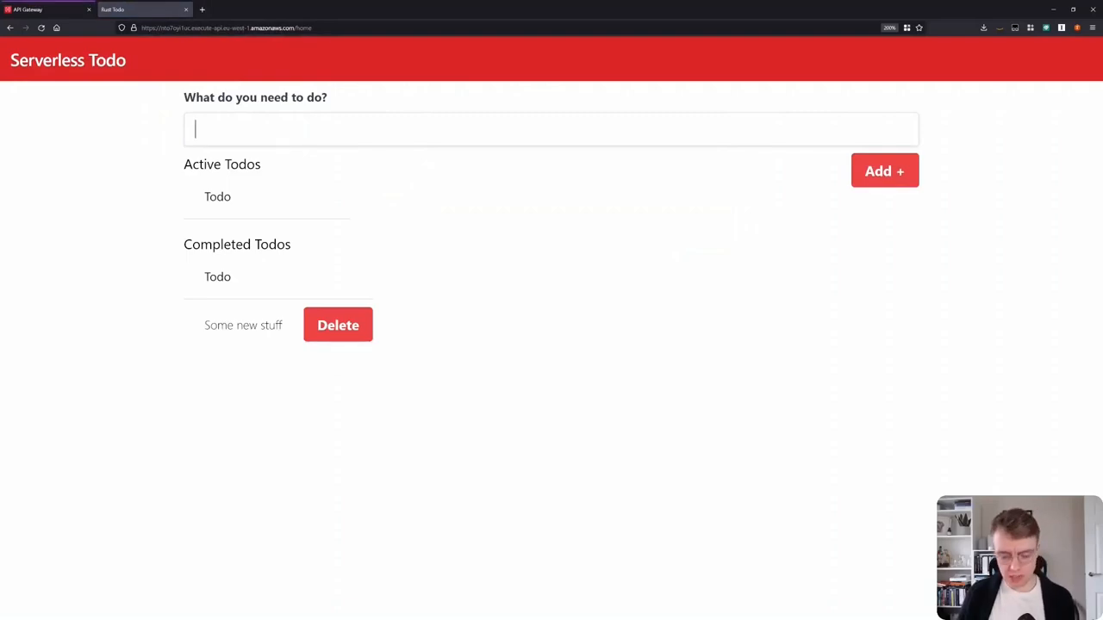
text(Add some to)
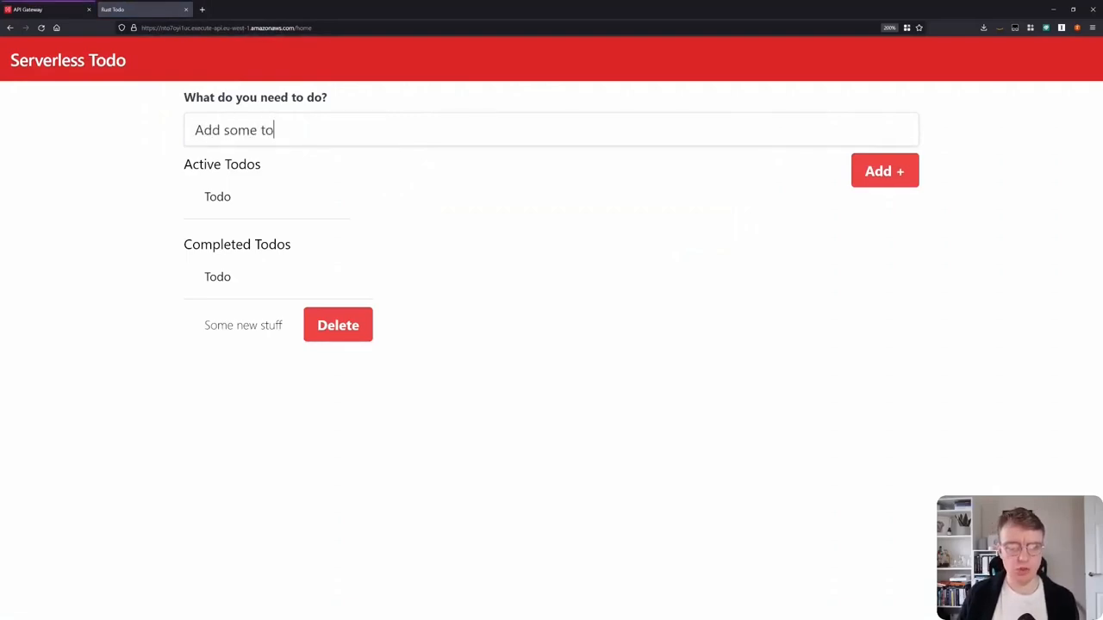
click(884, 170)
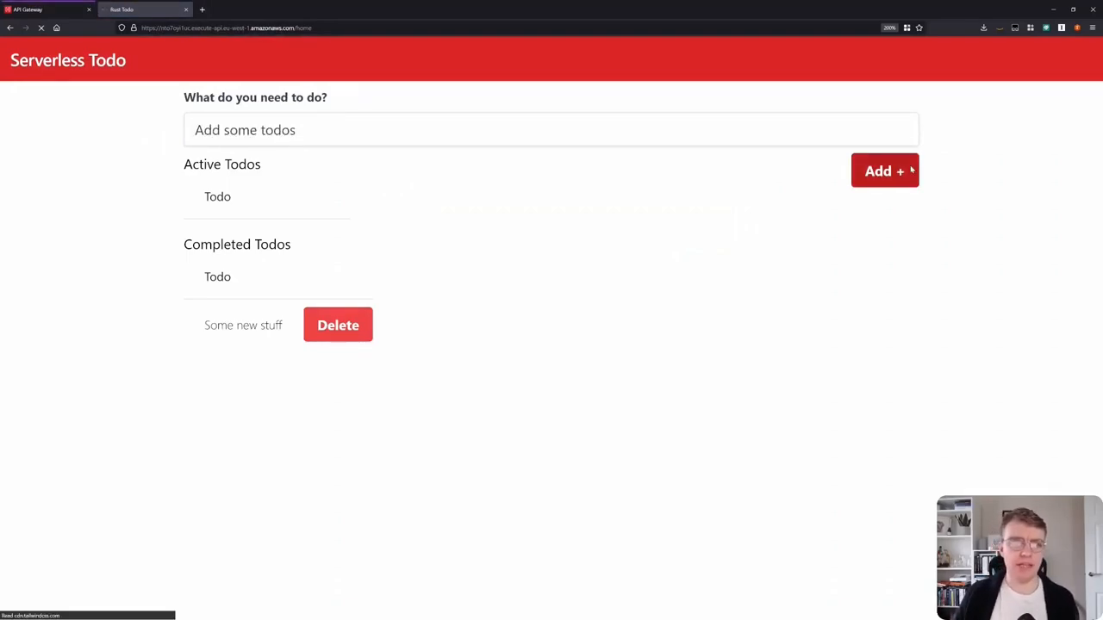
click(884, 170)
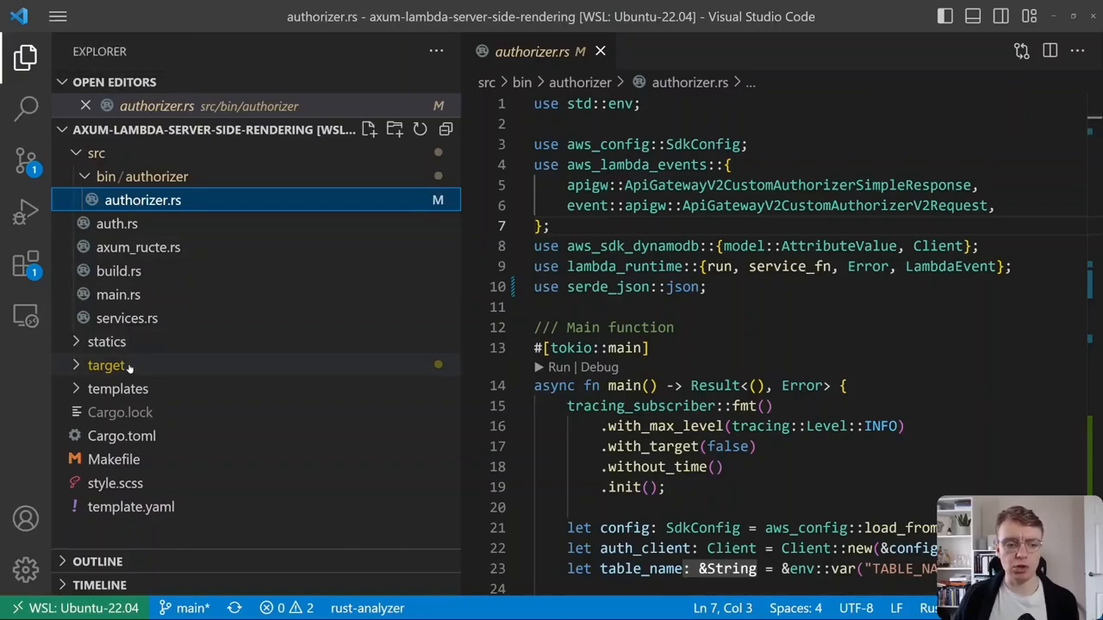
Open main.rs at the login_post handler with its password check and session cookies.
click(118, 295)
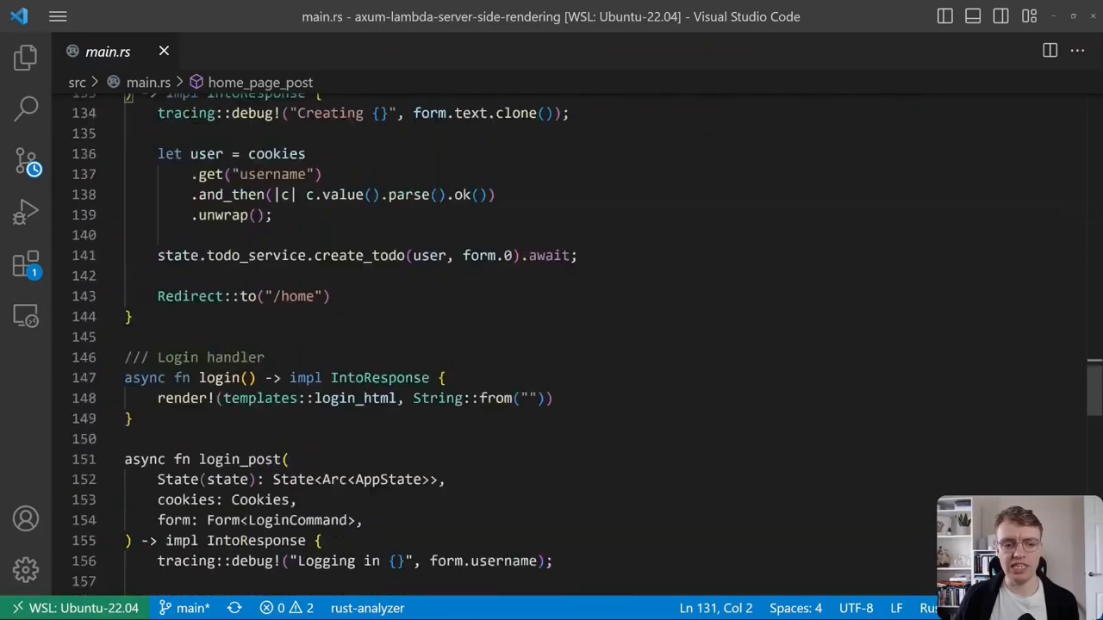
scroll(down, 3)
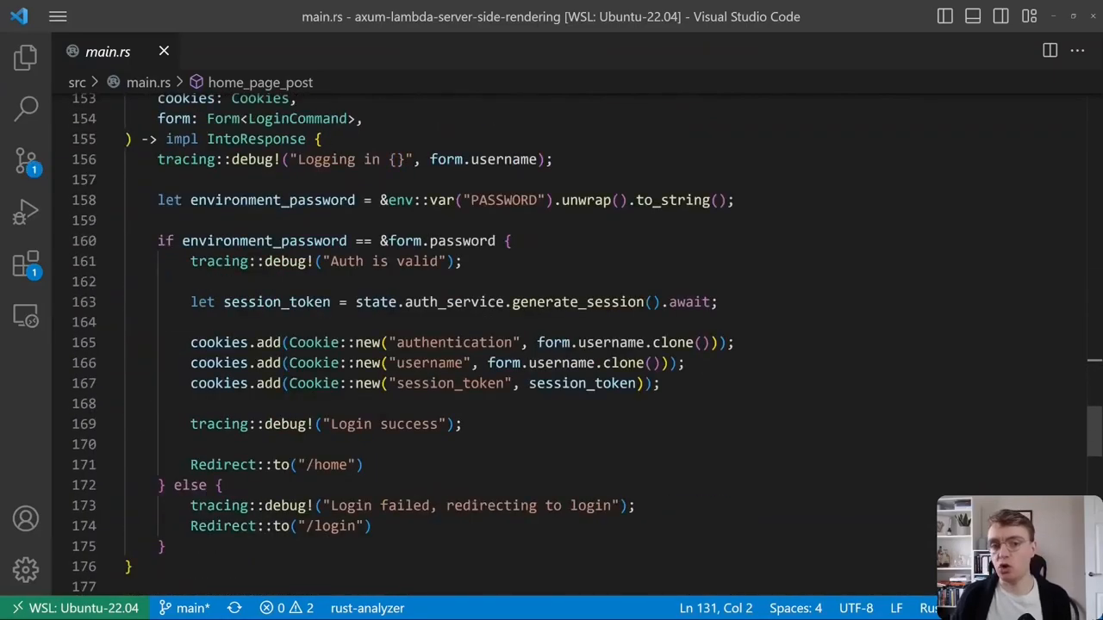
scroll(up, 3)
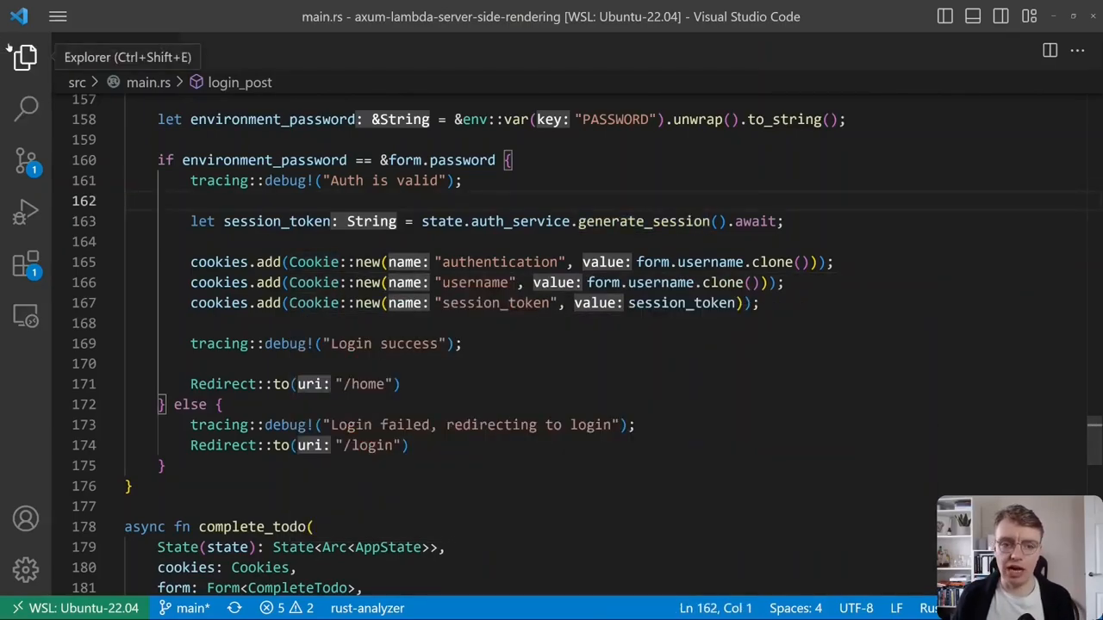
Open auth.rs and highlight Uuid in generate_session's session token line.
click(25, 57)
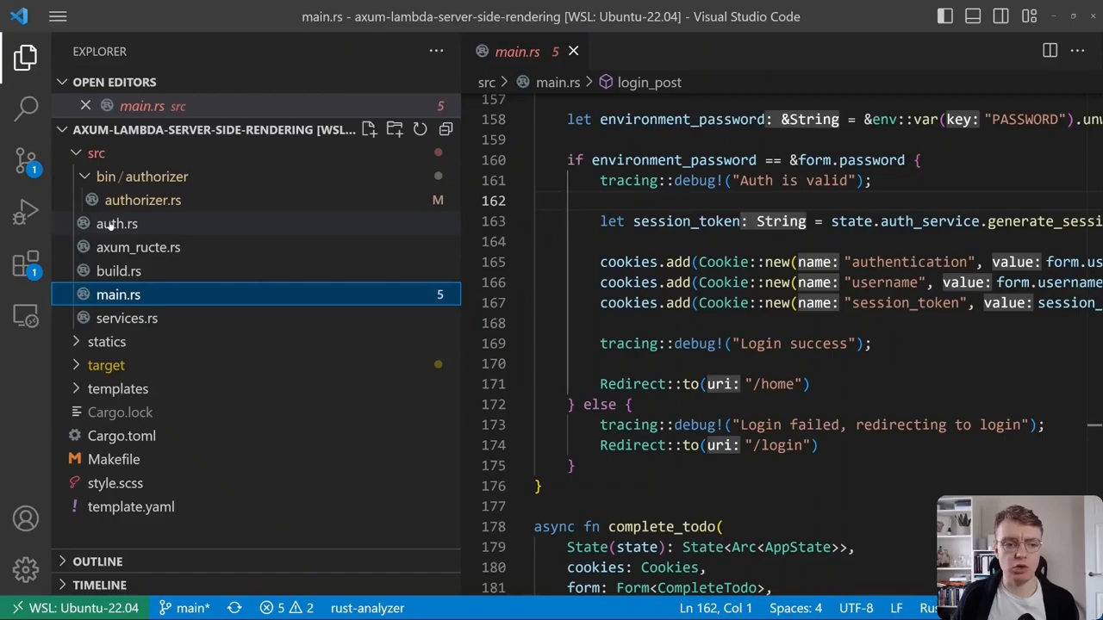
click(116, 223)
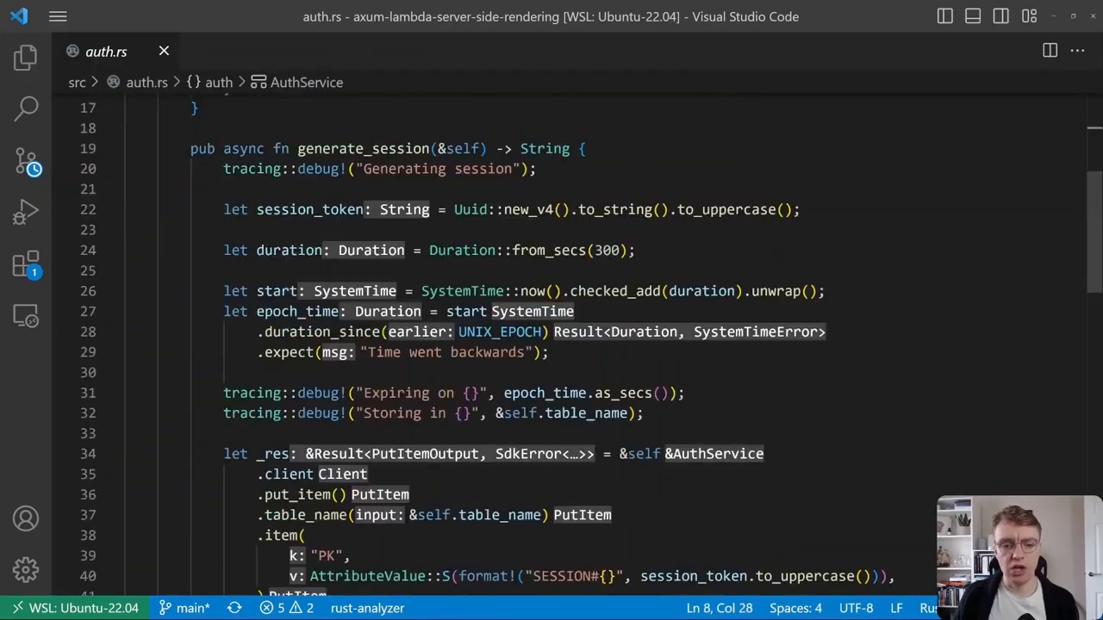
double_click(362, 148)
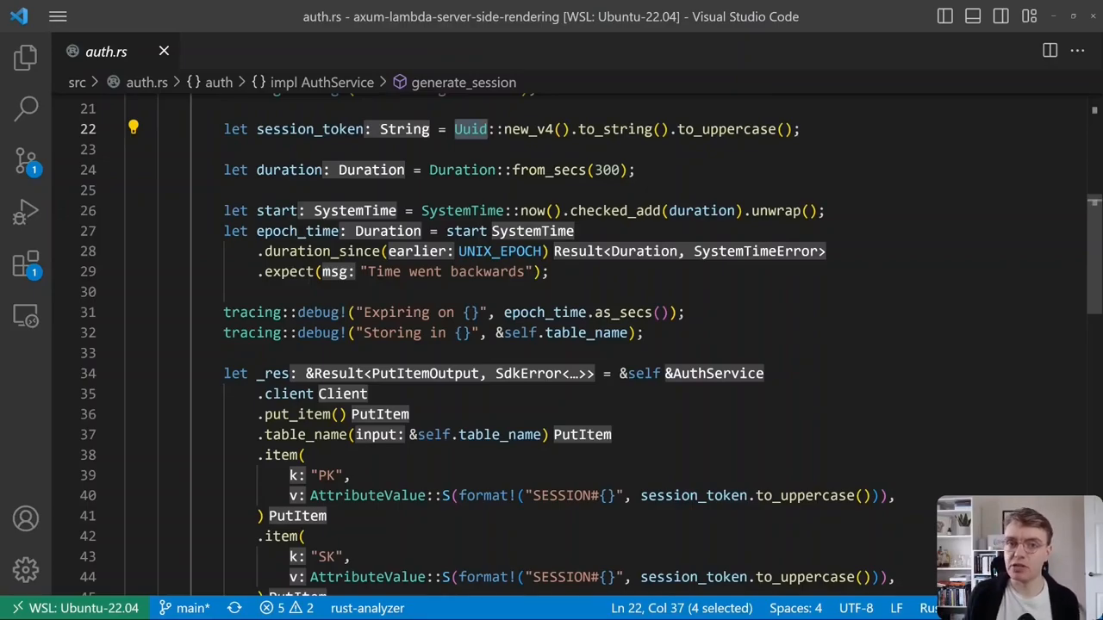
scroll(down, 3)
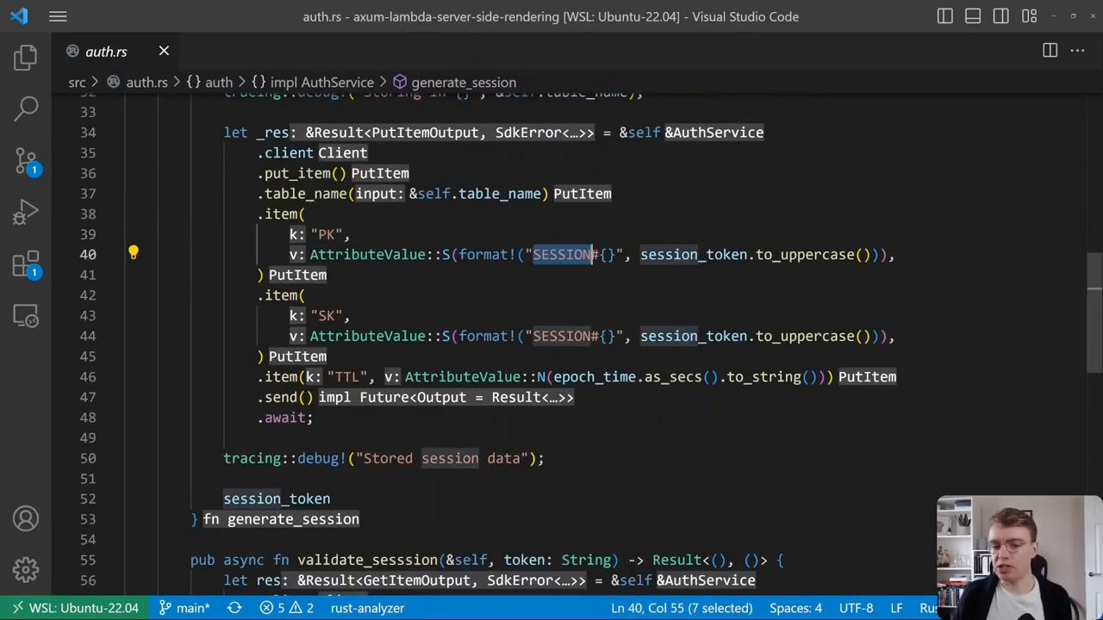
mouse_move(483, 254)
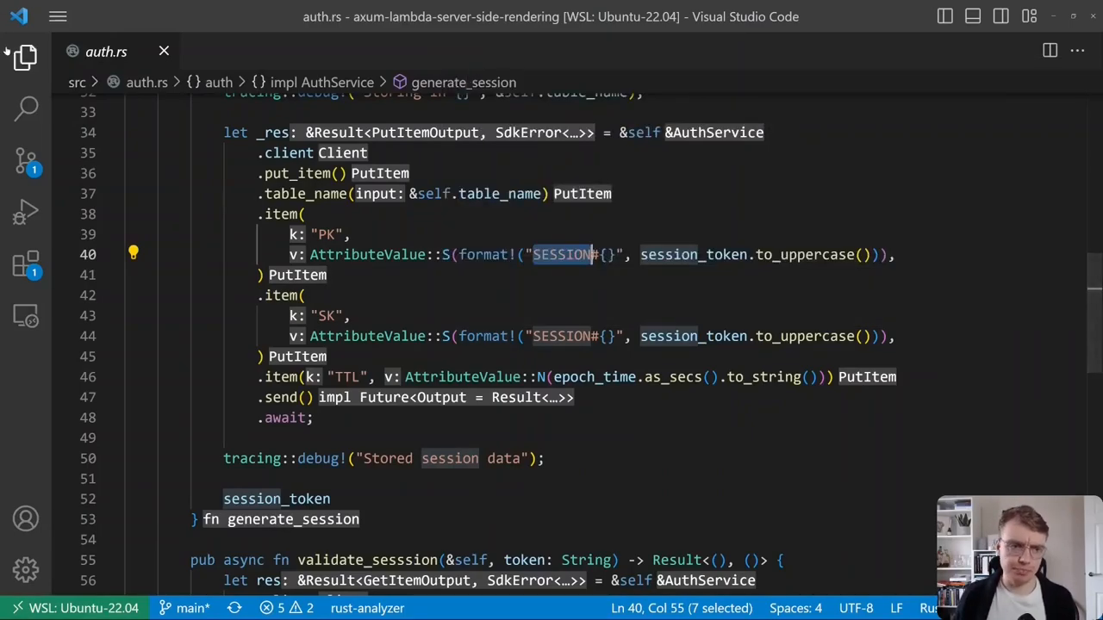
click(25, 57)
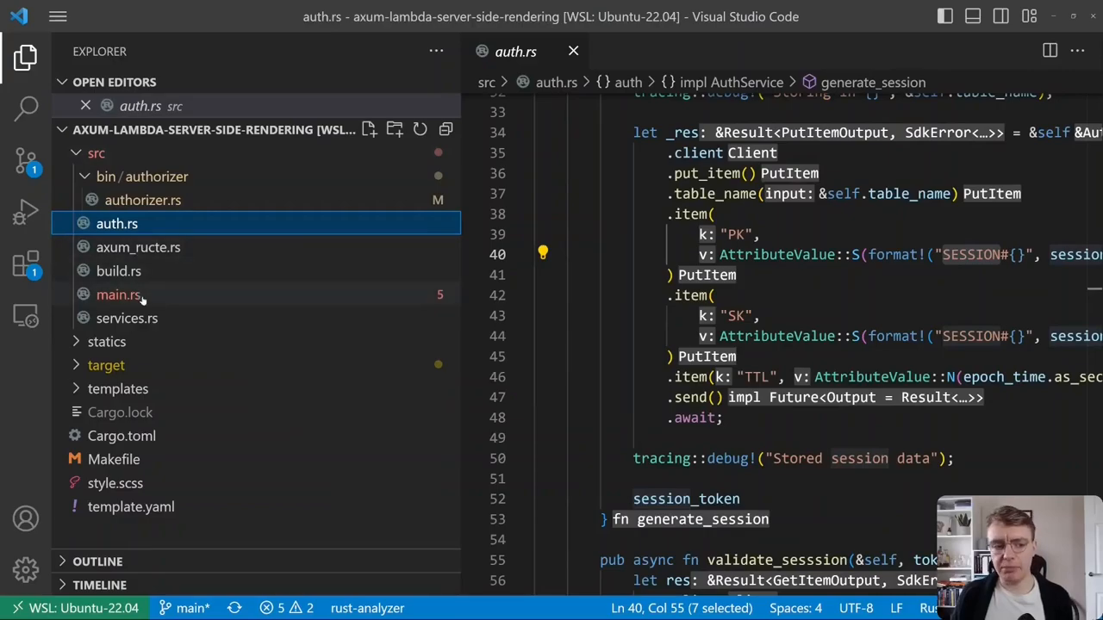
Open main.rs and scroll up to fn main's client and shared-state setup.
click(119, 295)
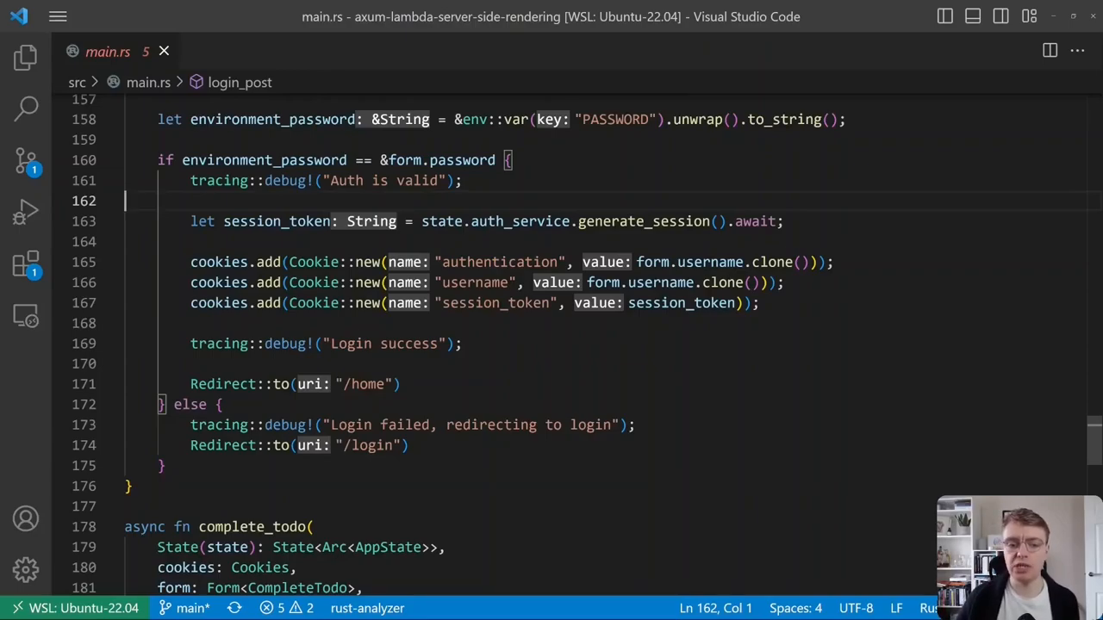
scroll(up, 3)
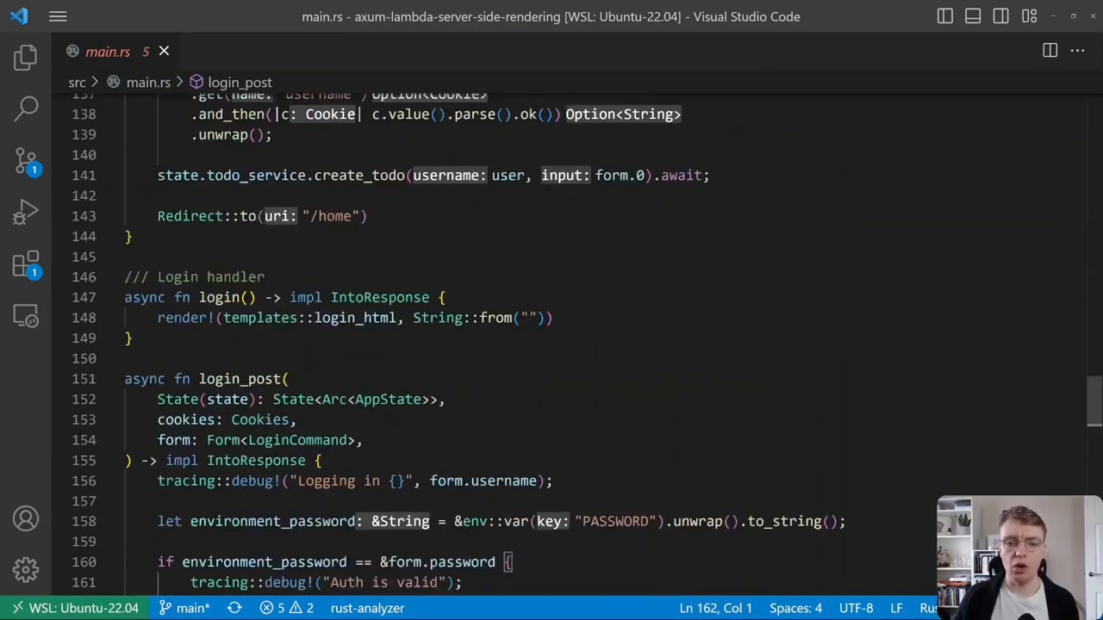
scroll(up, 3)
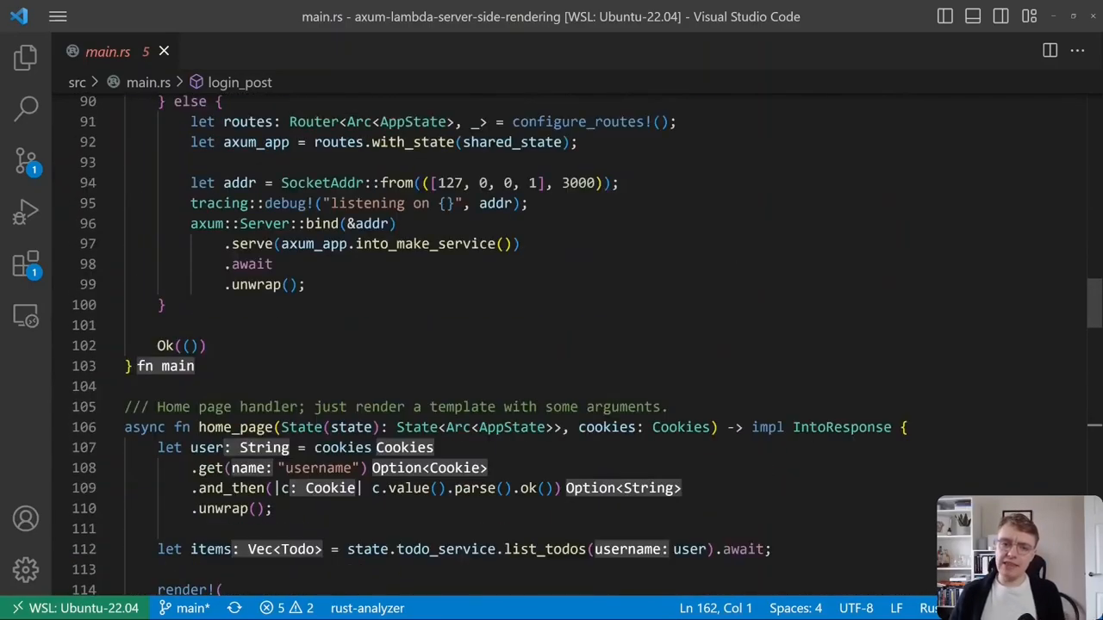
scroll(up, 3)
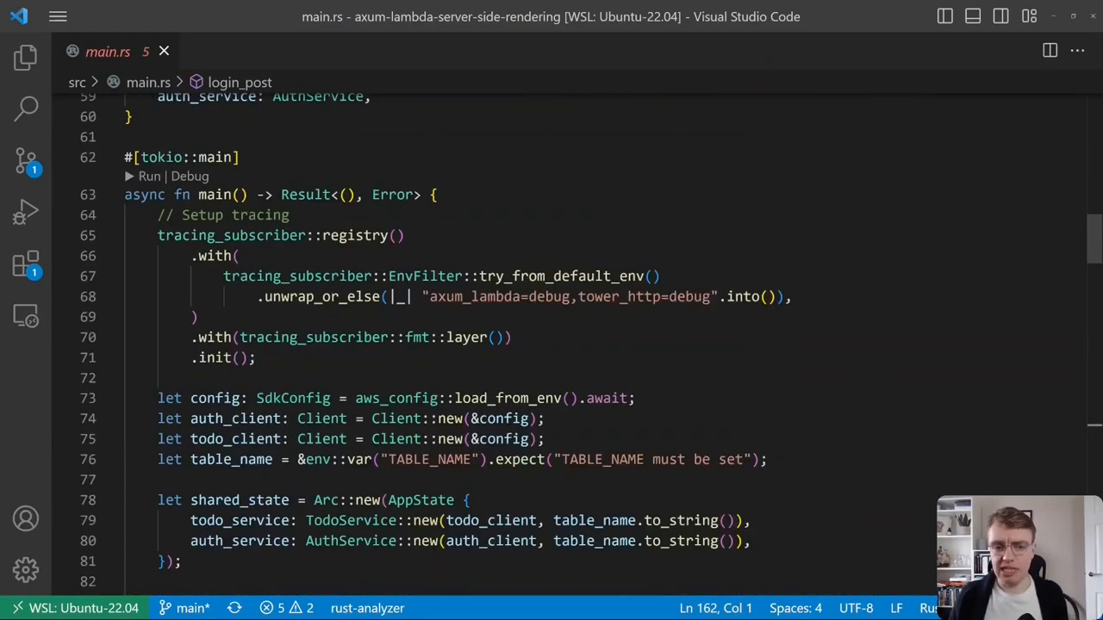
scroll(down, 3)
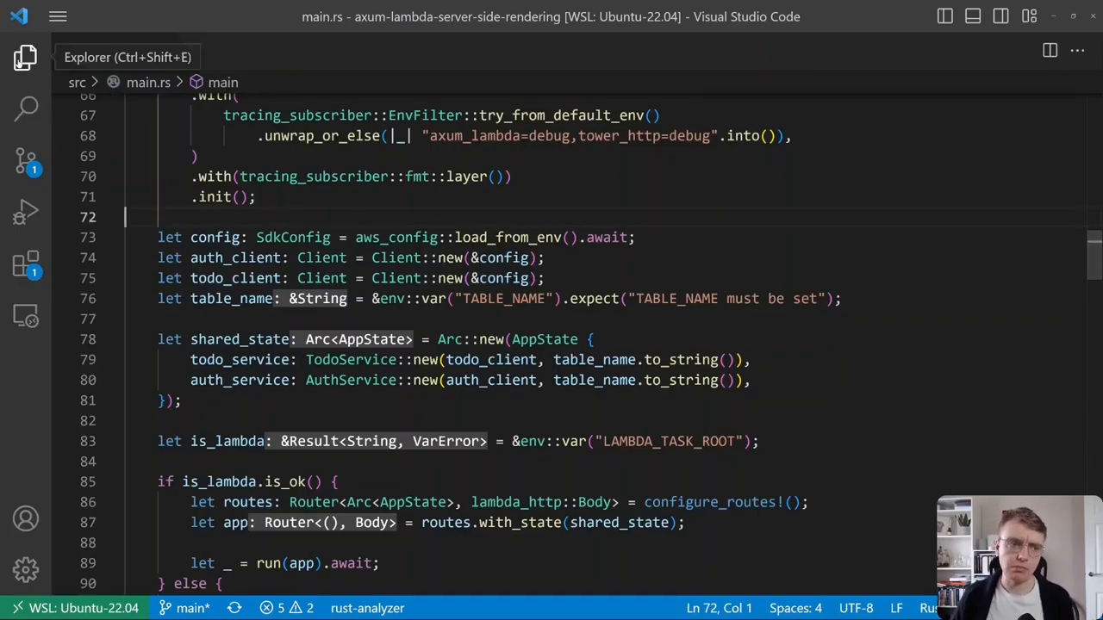
click(26, 57)
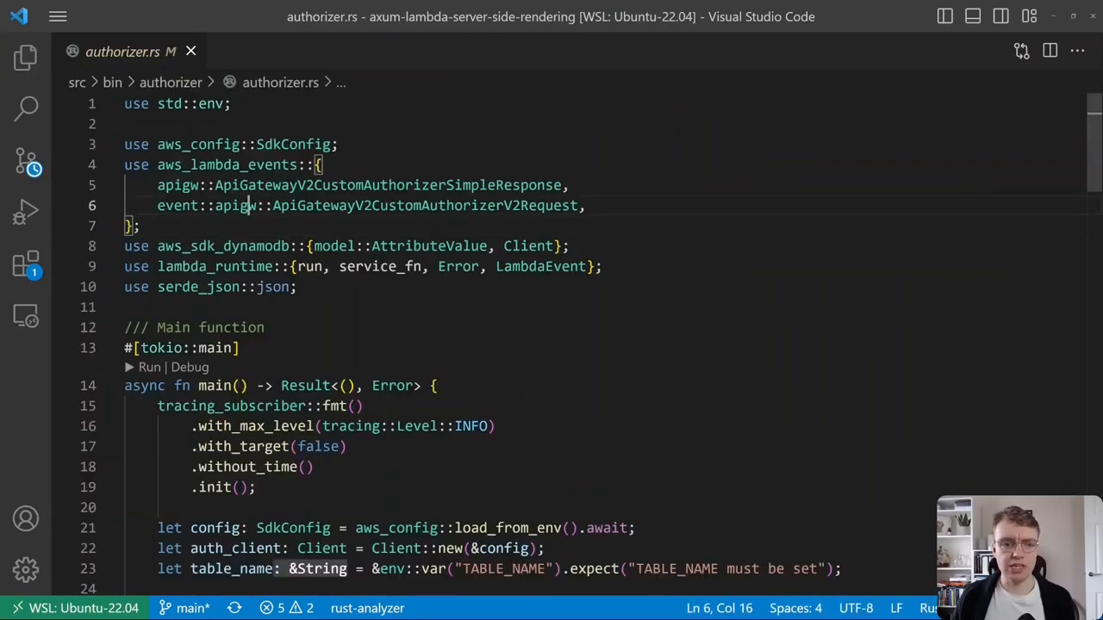
double_click(228, 164)
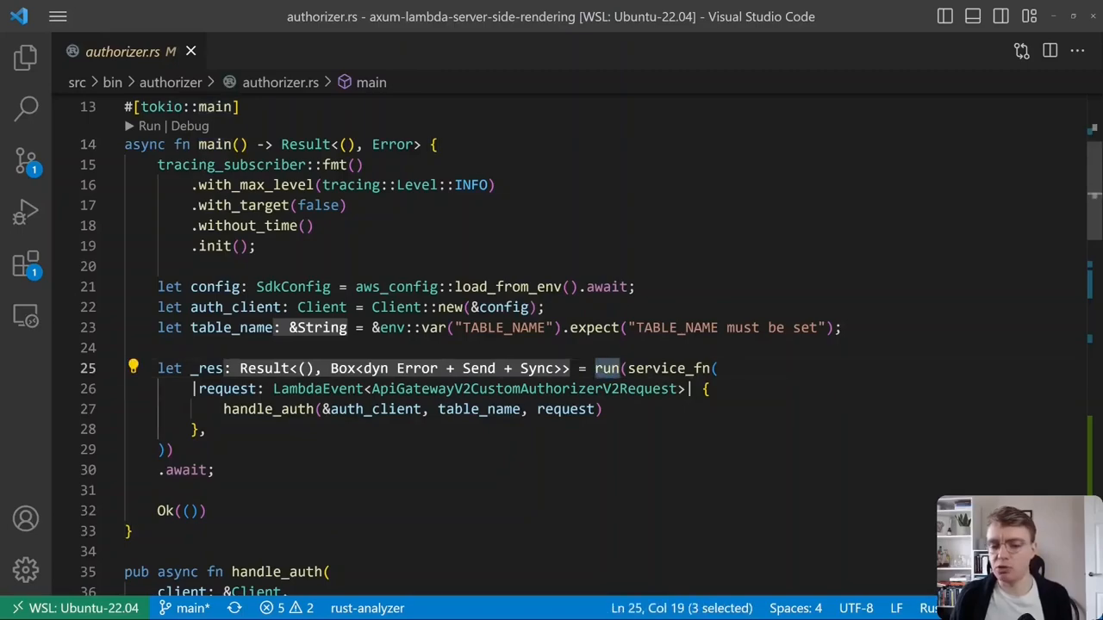
scroll(down, 3)
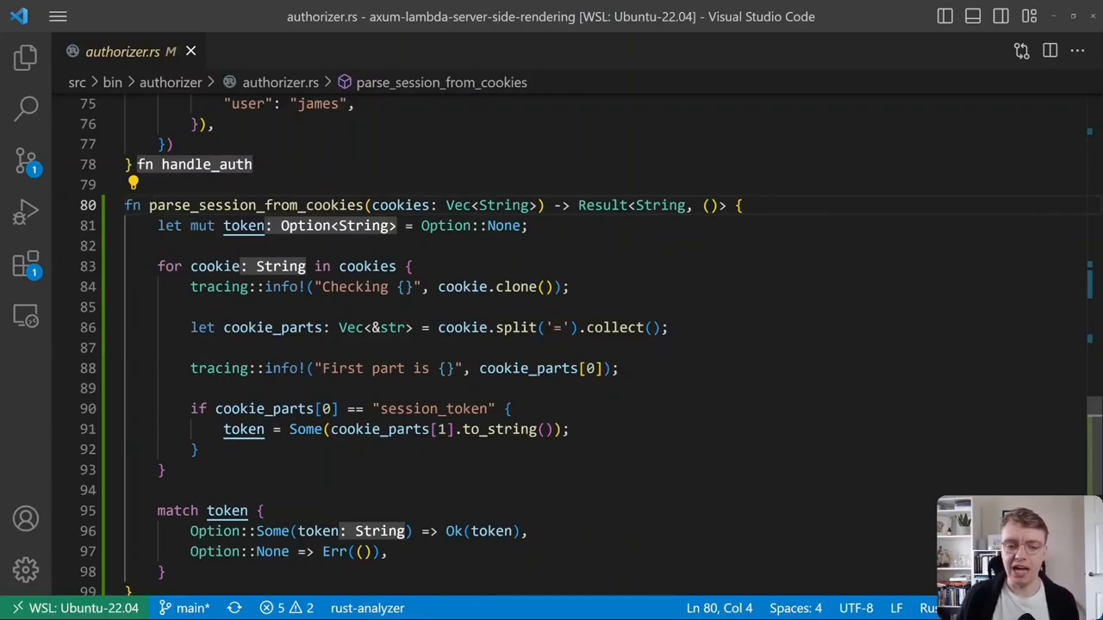
double_click(434, 409)
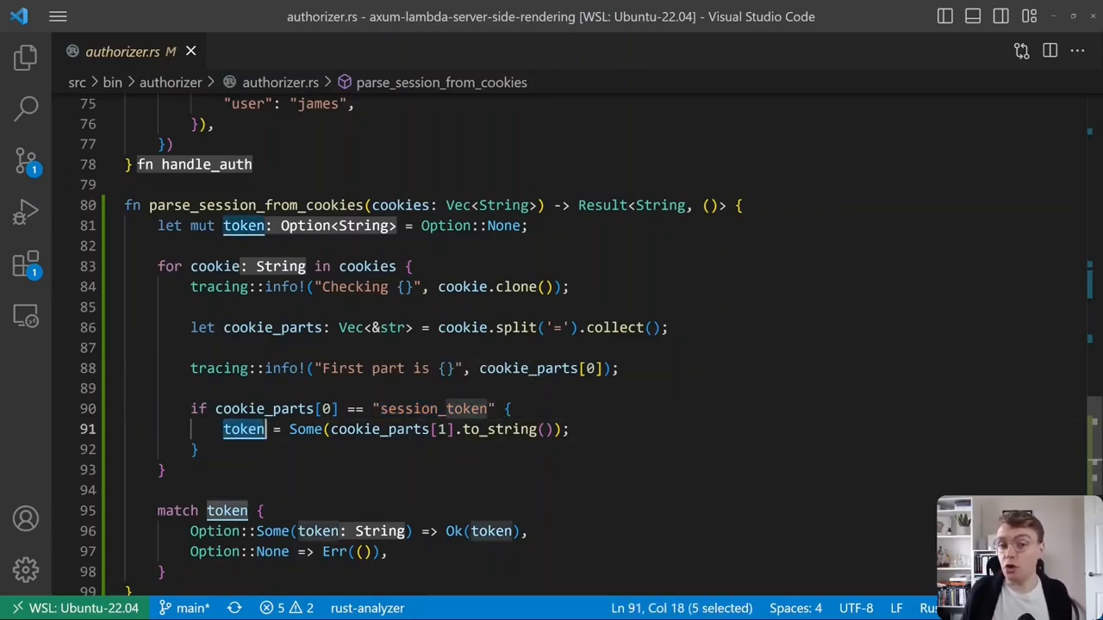
scroll(up, 3)
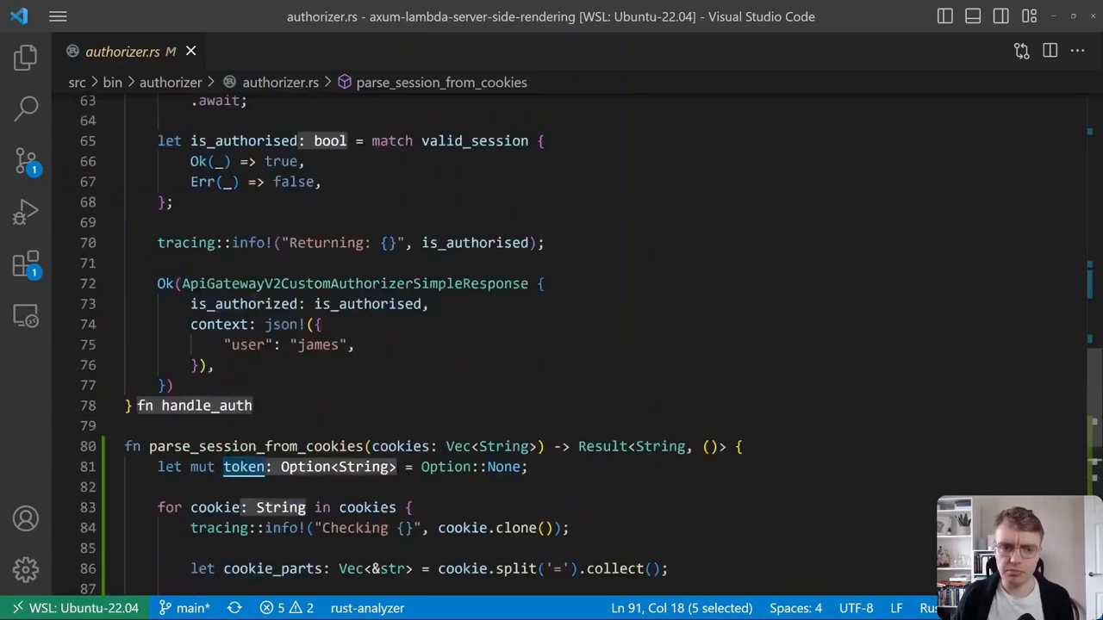
scroll(up, 3)
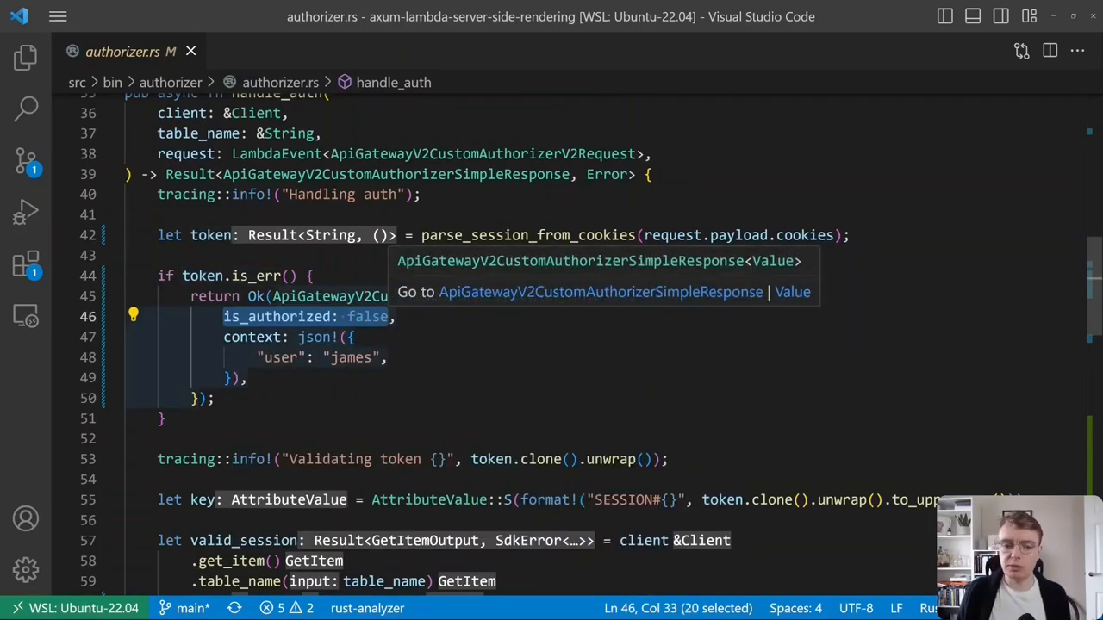
scroll(down, 3)
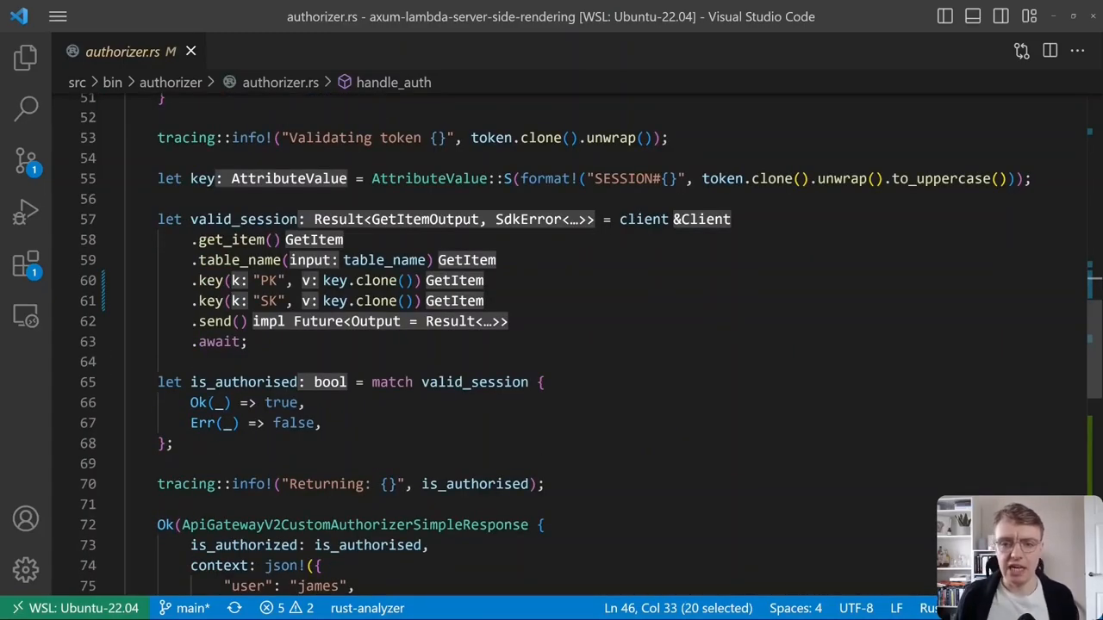
double_click(203, 179)
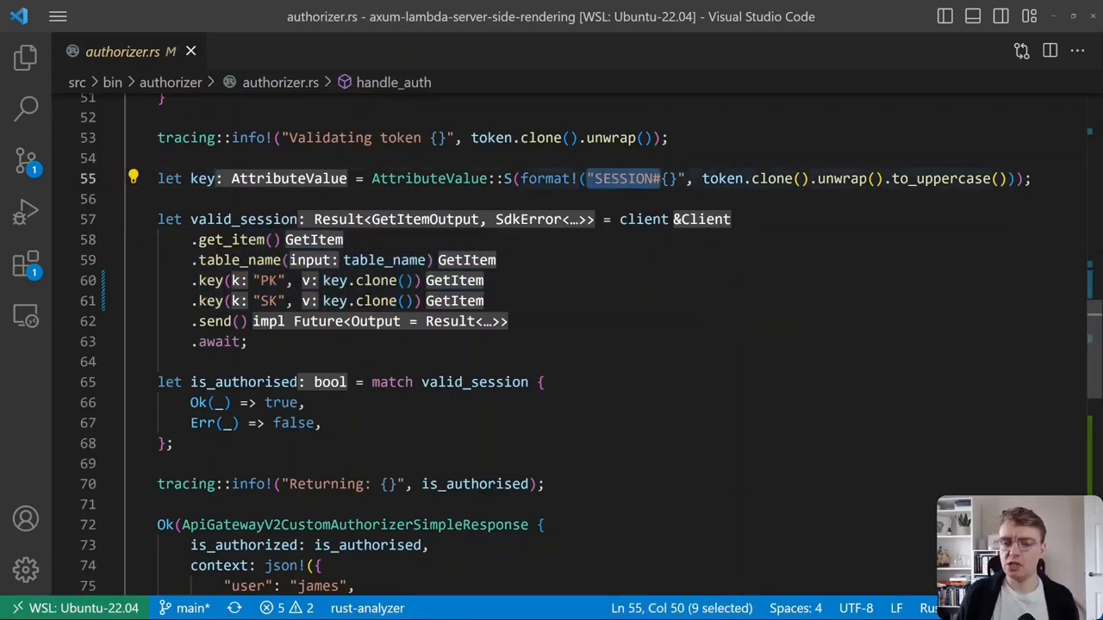
mouse_move(25, 57)
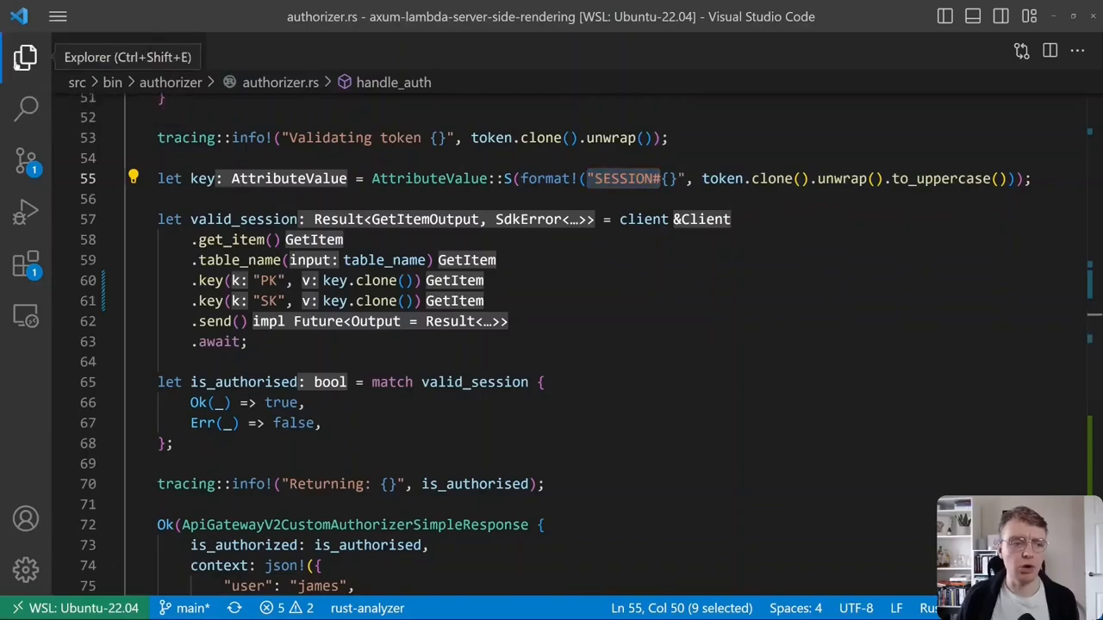
click(26, 57)
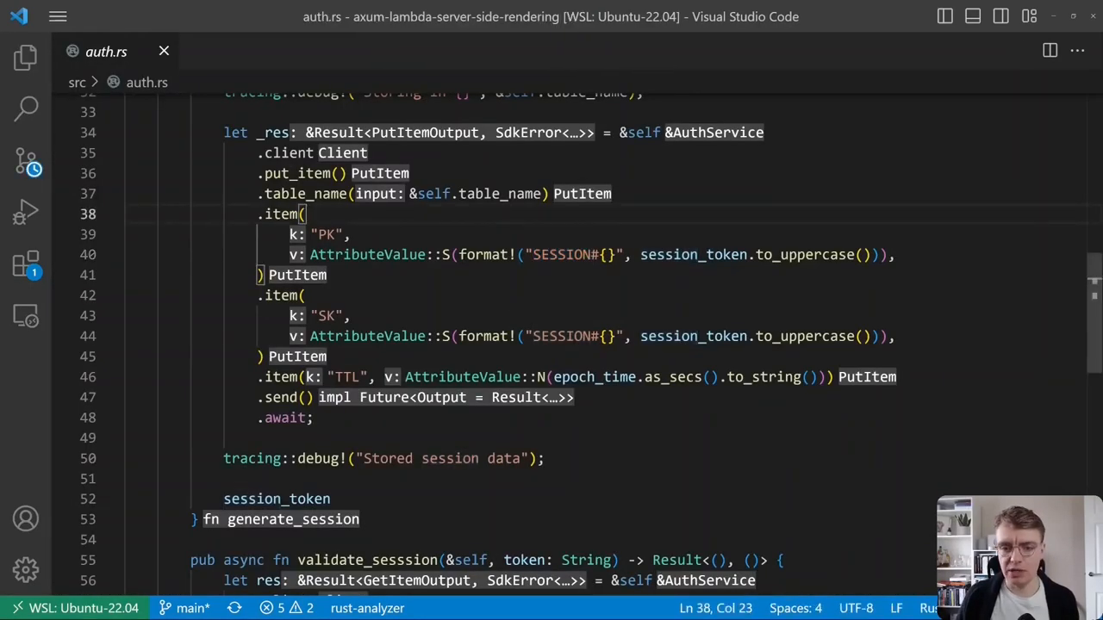
double_click(571, 254)
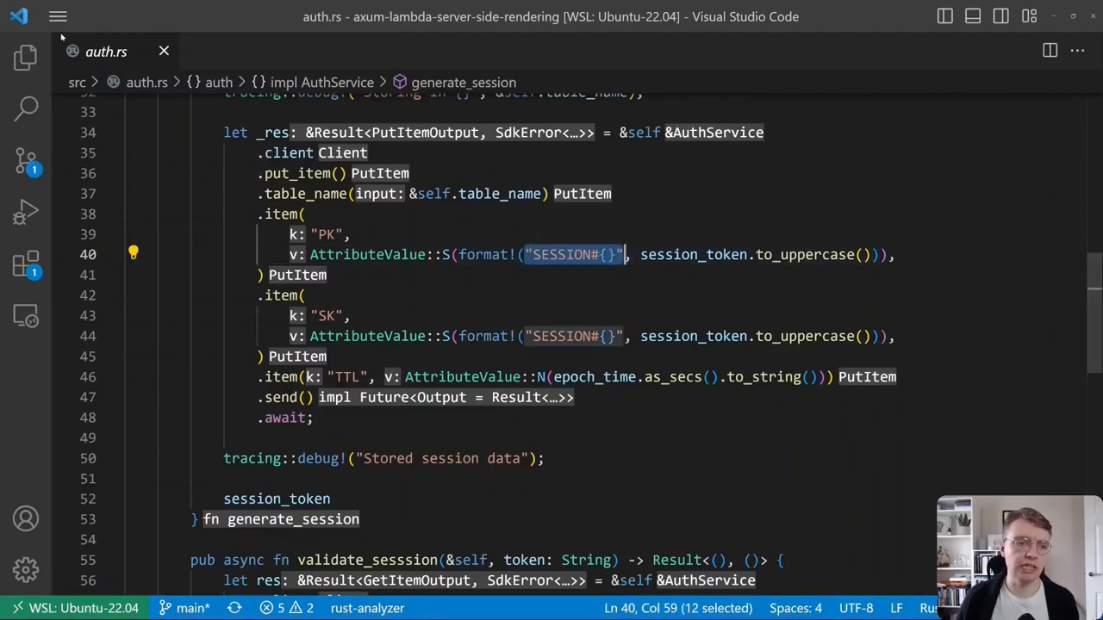
click(25, 57)
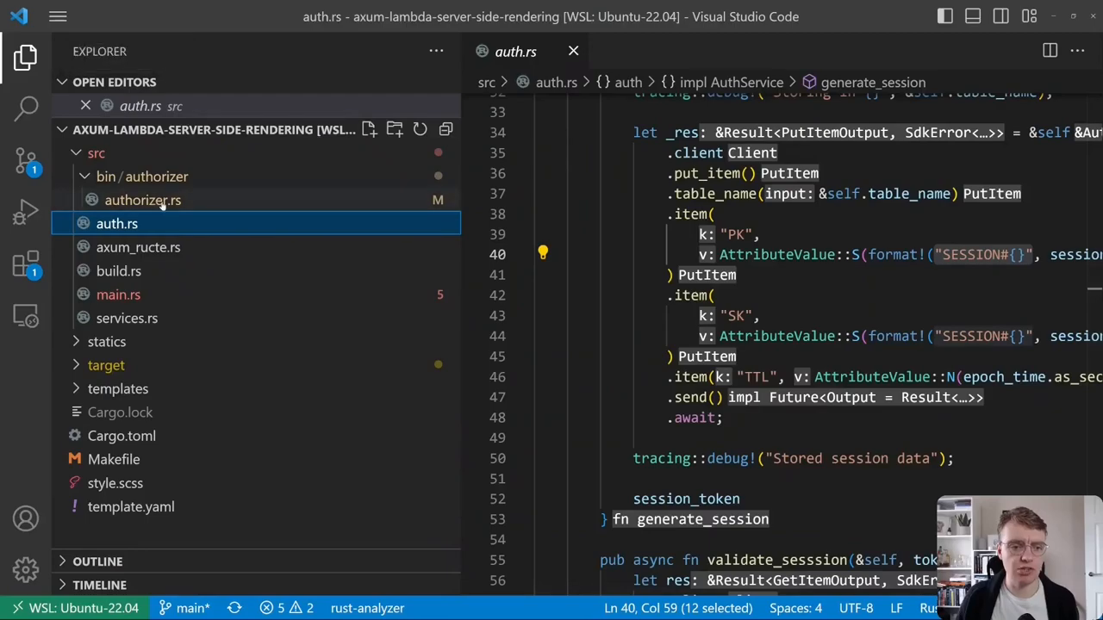
click(143, 200)
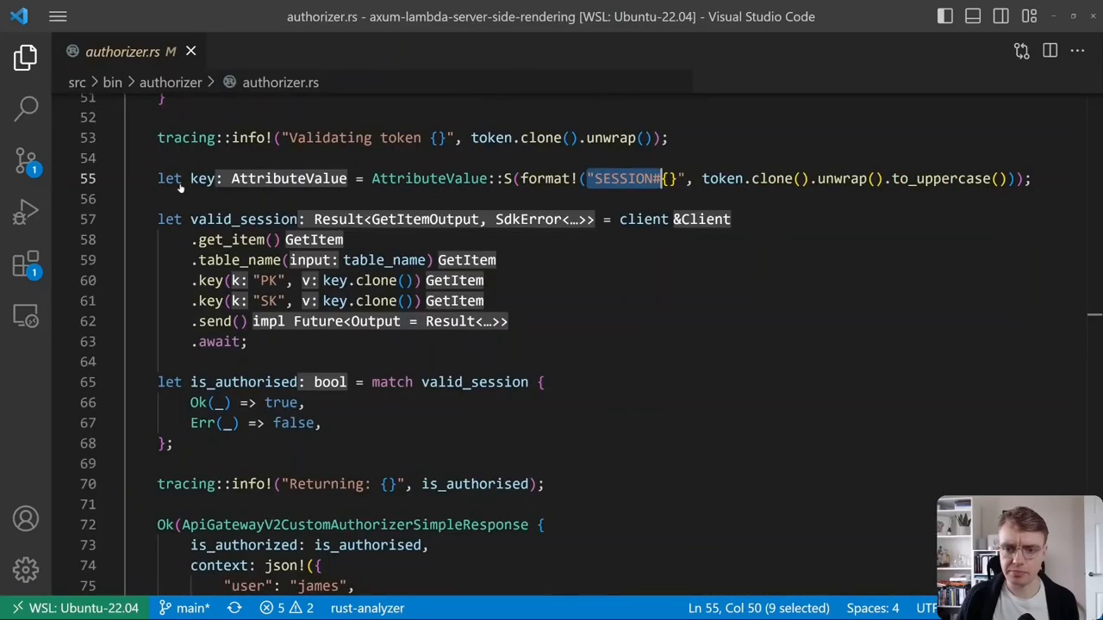
click(239, 322)
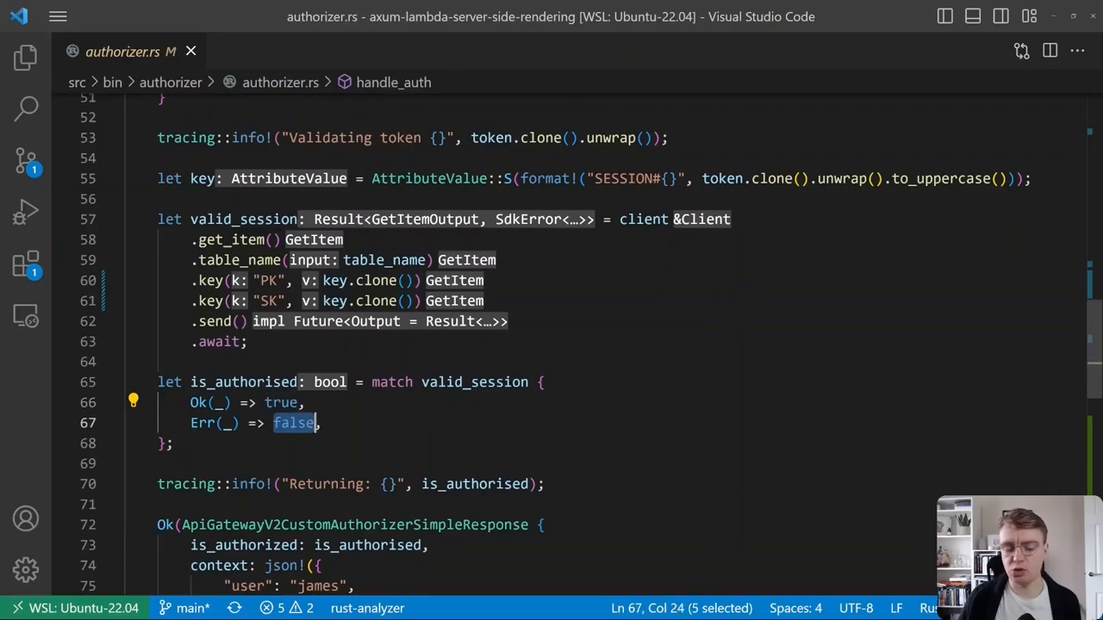
scroll(down, 3)
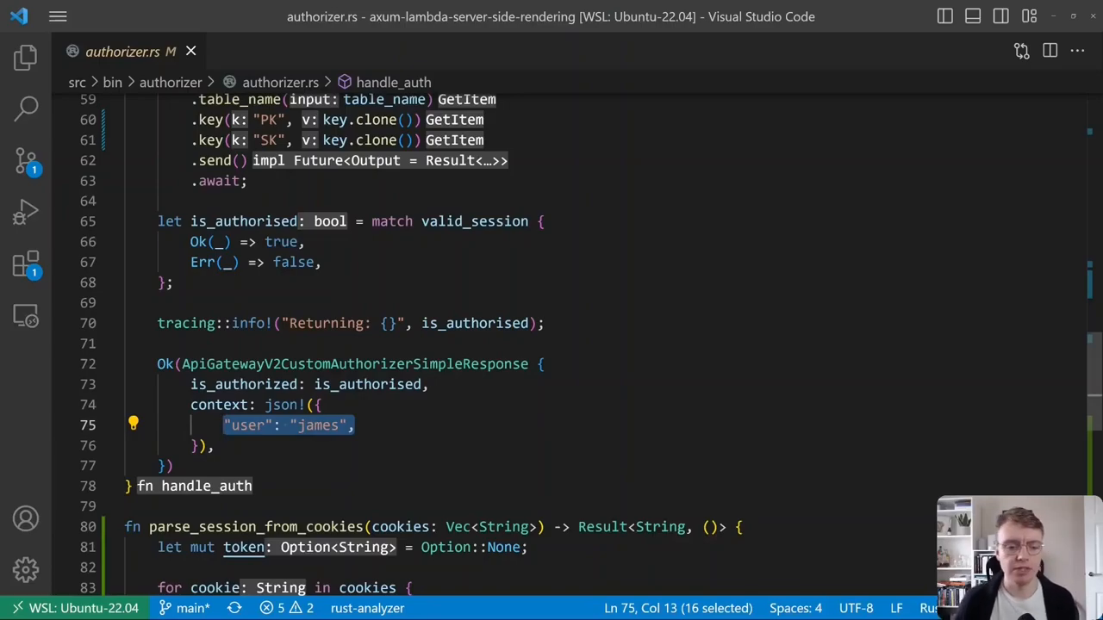
scroll(up, 3)
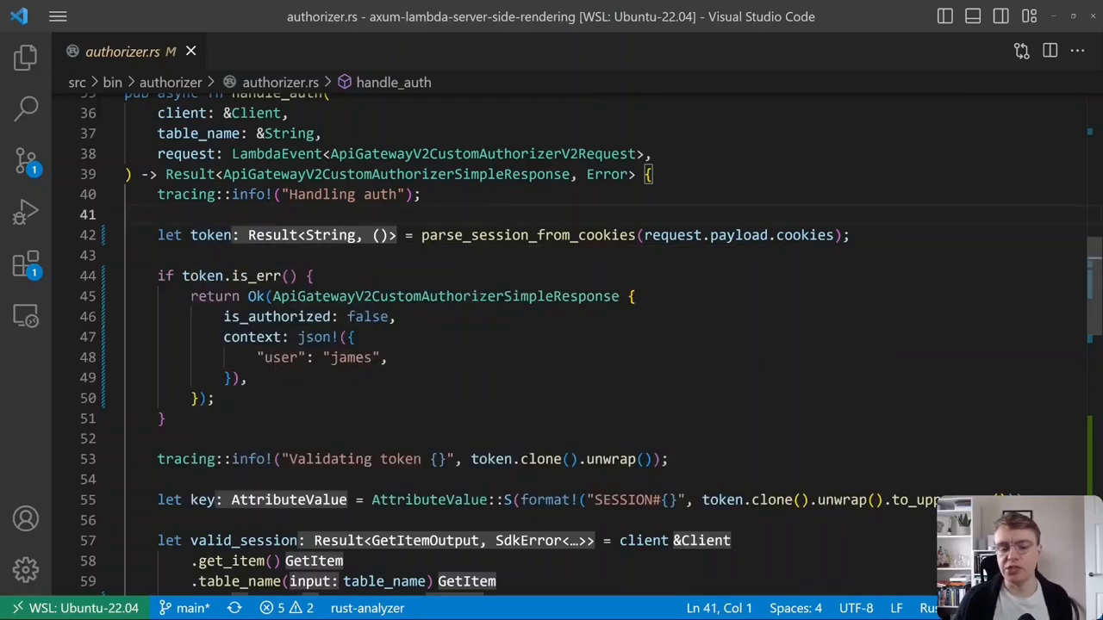
scroll(down, 3)
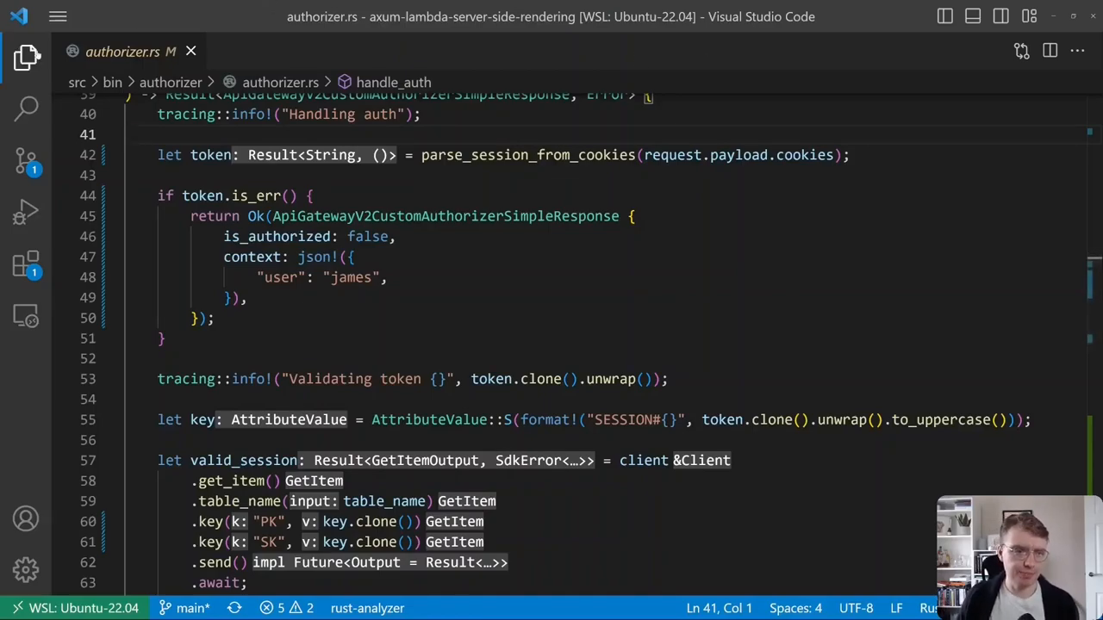
Open template.yaml and highlight ApiFunction's RustSsrHttpApi HttpApi event reference.
click(26, 57)
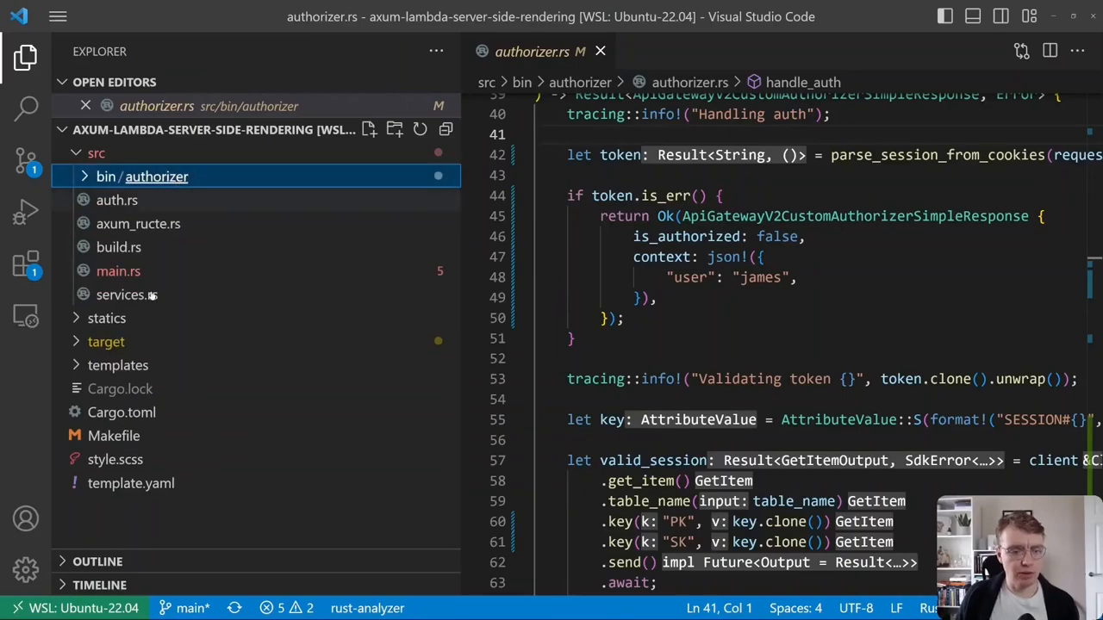
click(131, 484)
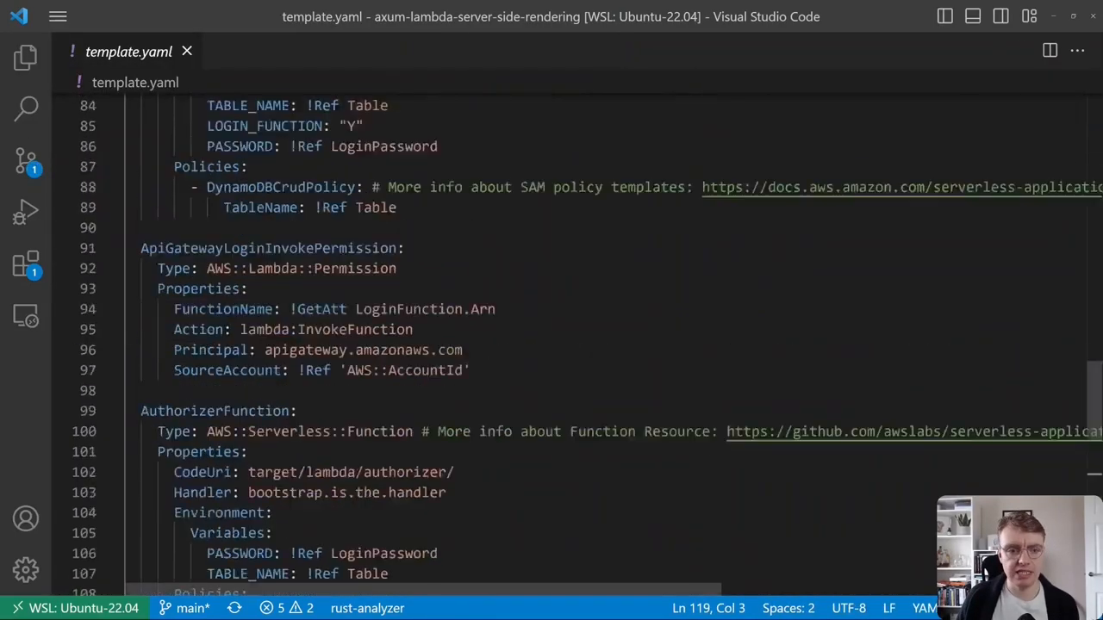
scroll(up, 3)
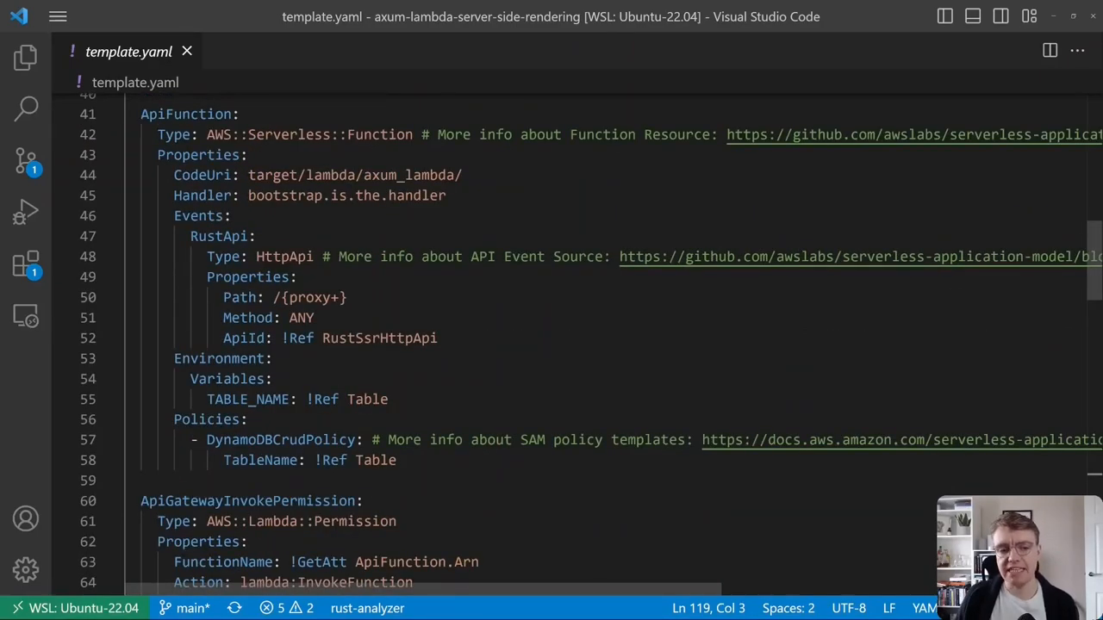
double_click(248, 317)
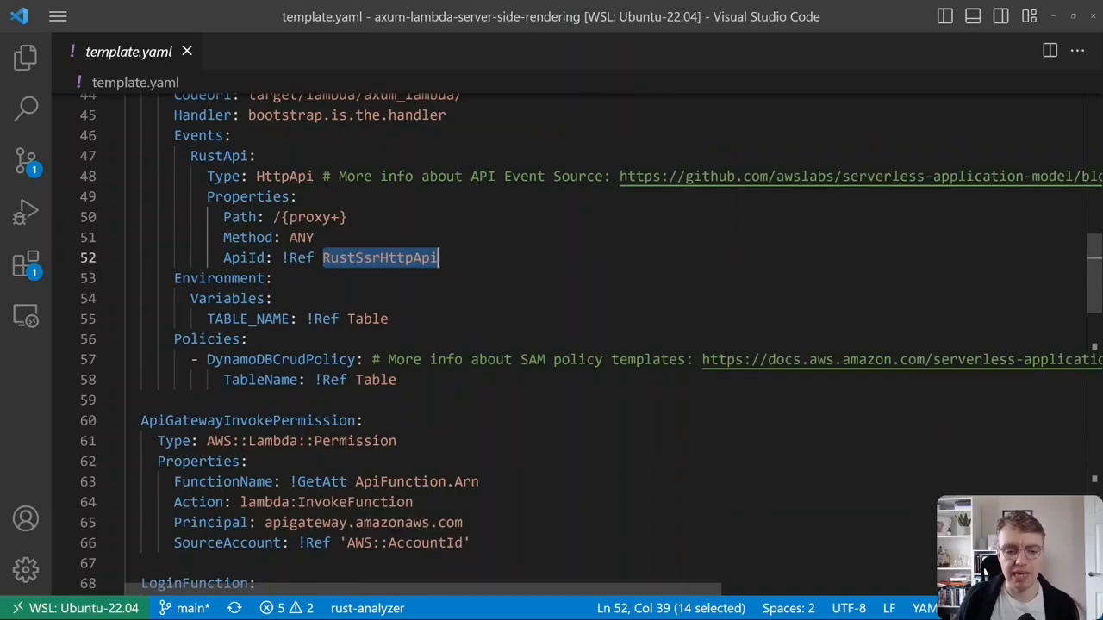
scroll(down, 3)
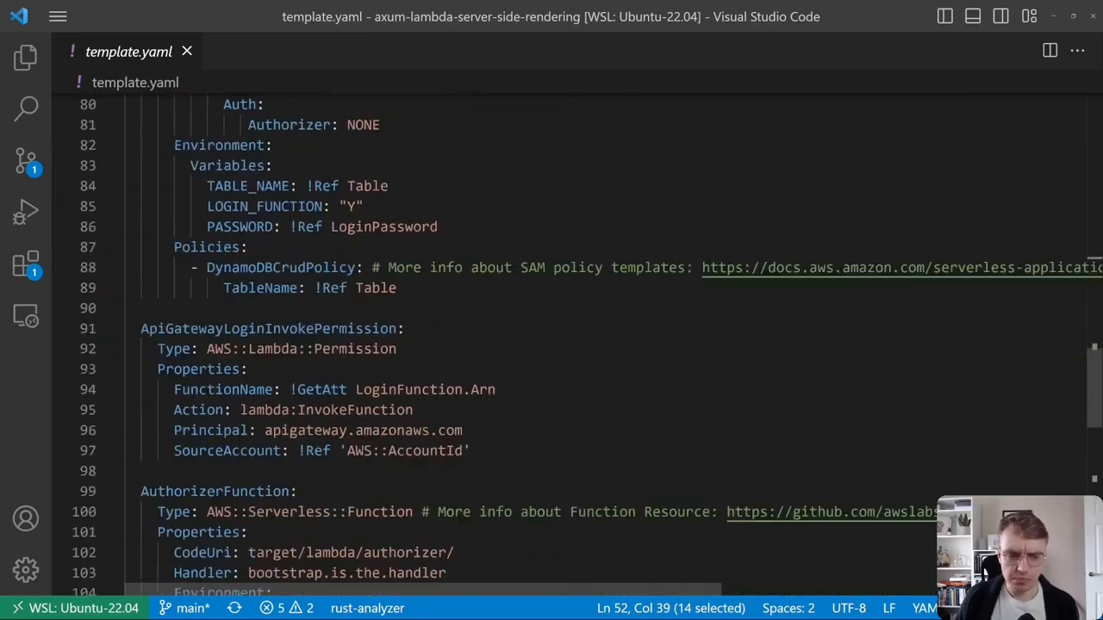
scroll(down, 3)
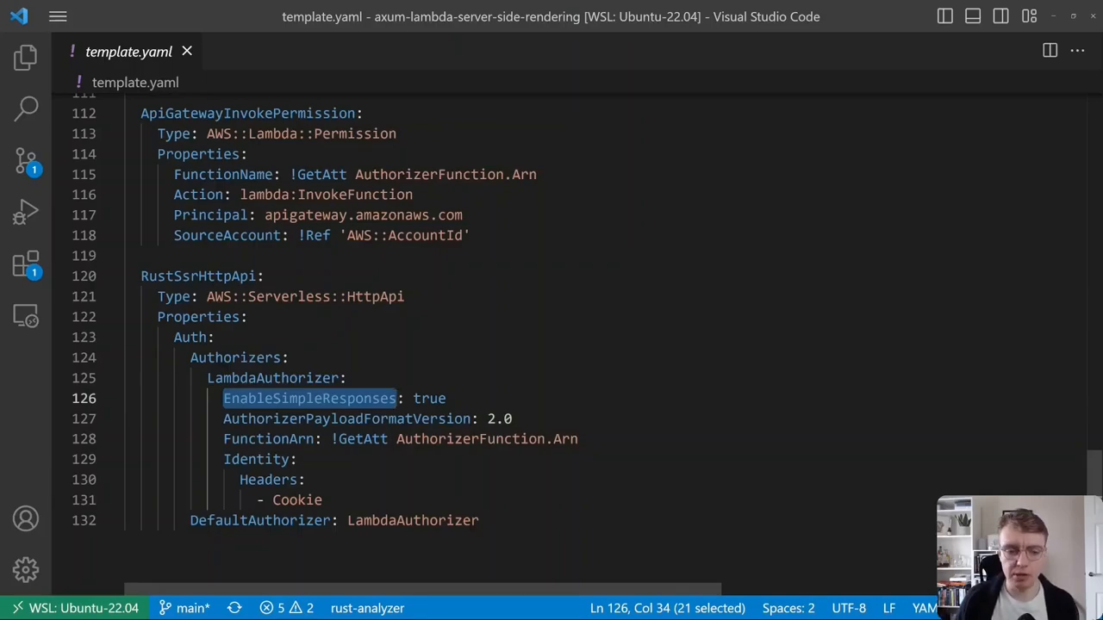
click(572, 439)
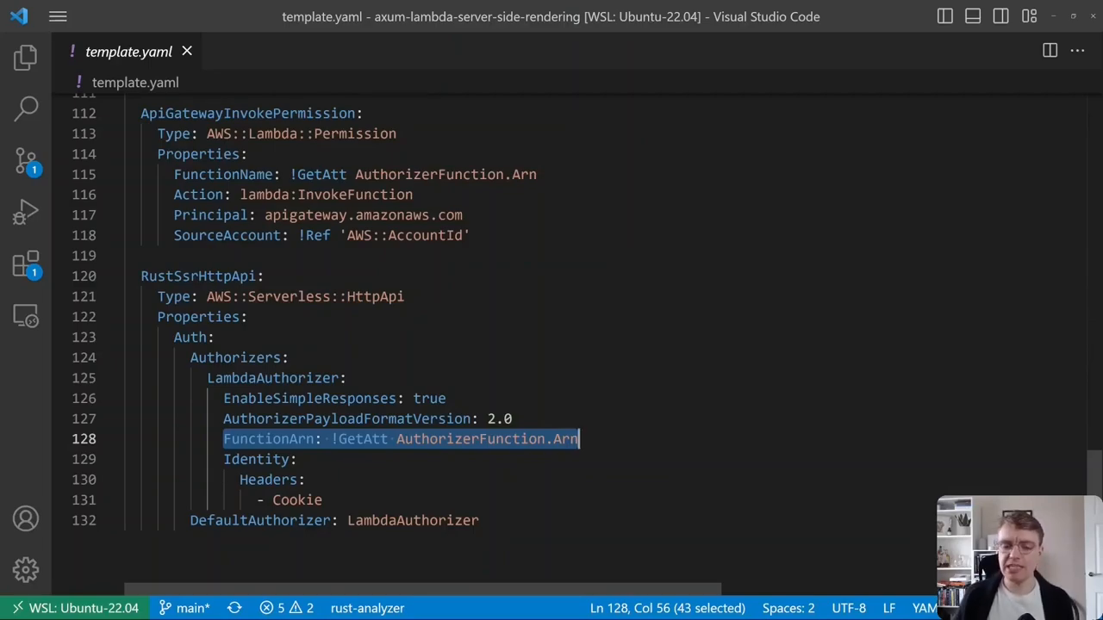
click(396, 521)
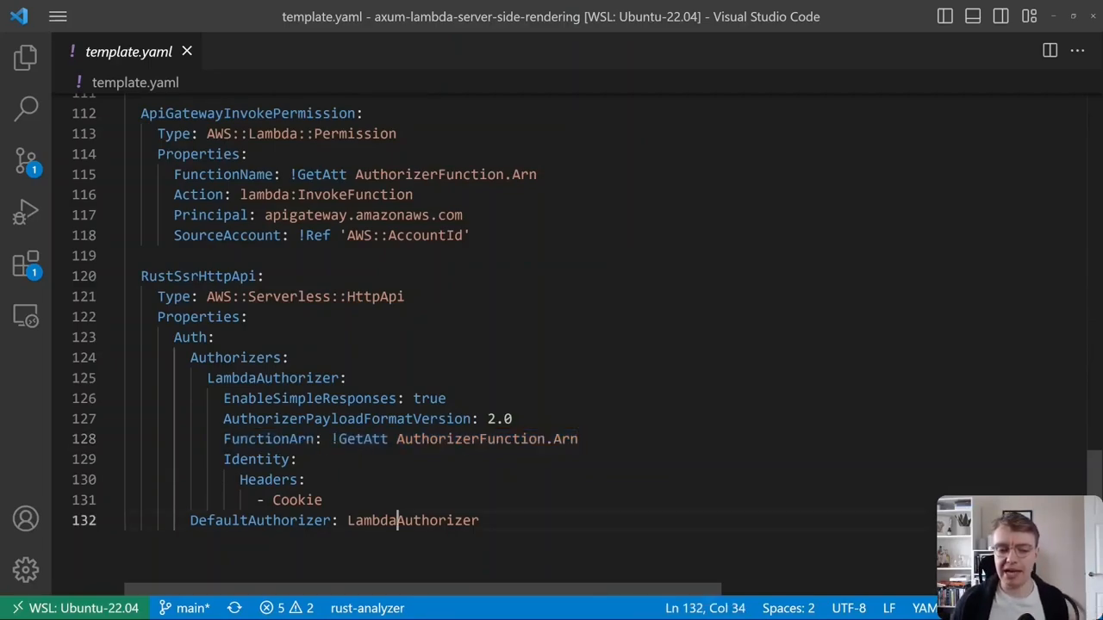
double_click(412, 520)
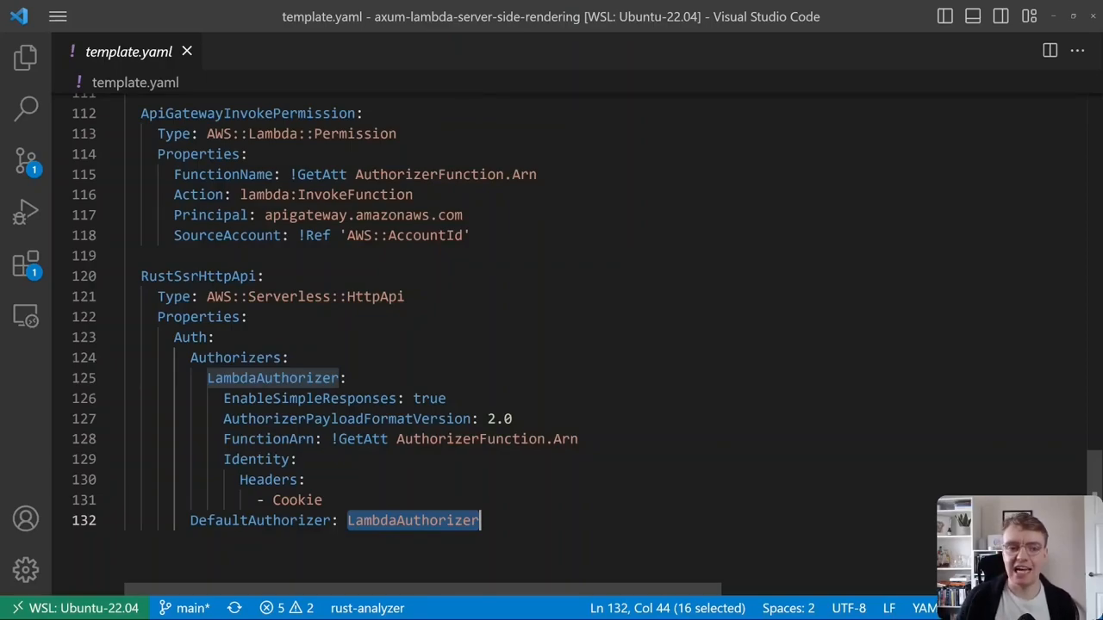
Set LoginFunction's /login RustApi event to Auth Authorizer NONE in template.yaml.
scroll(up, 3)
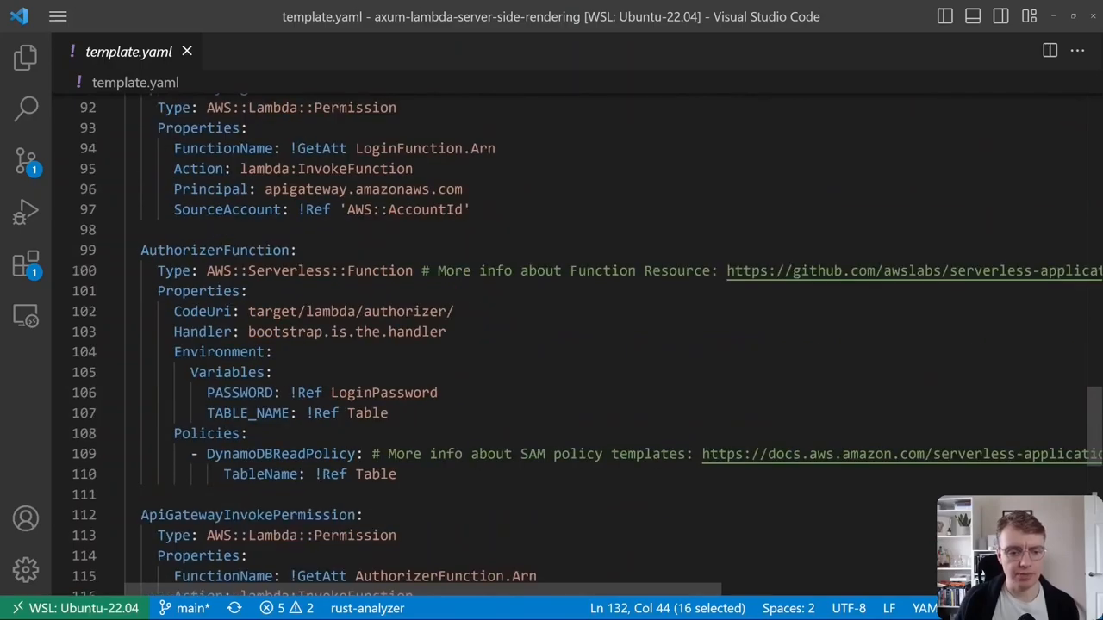
double_click(215, 250)
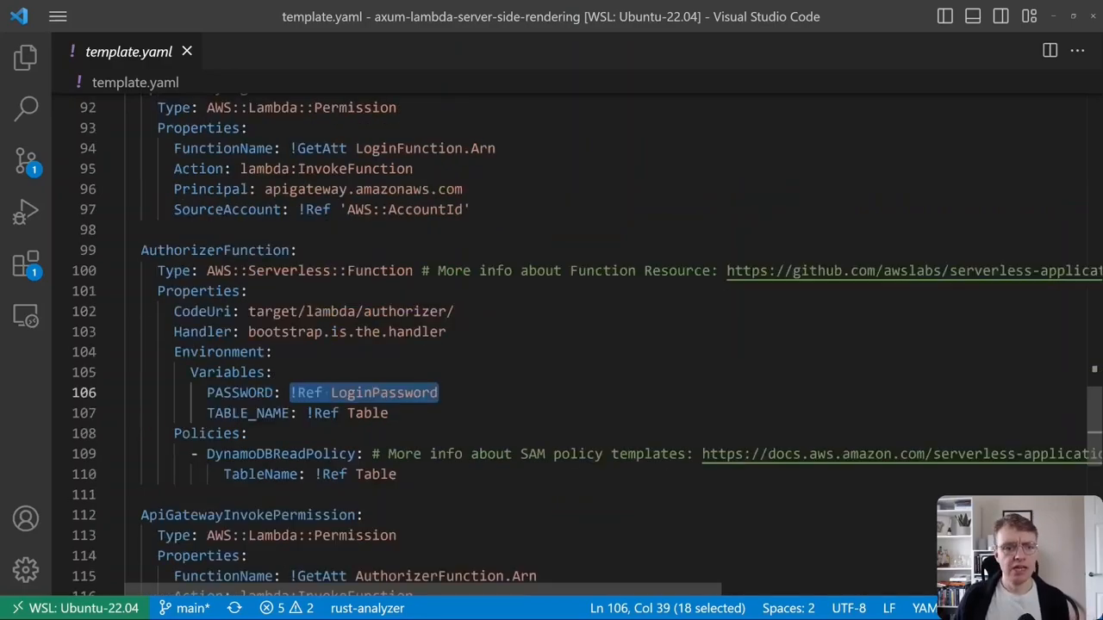
scroll(up, 3)
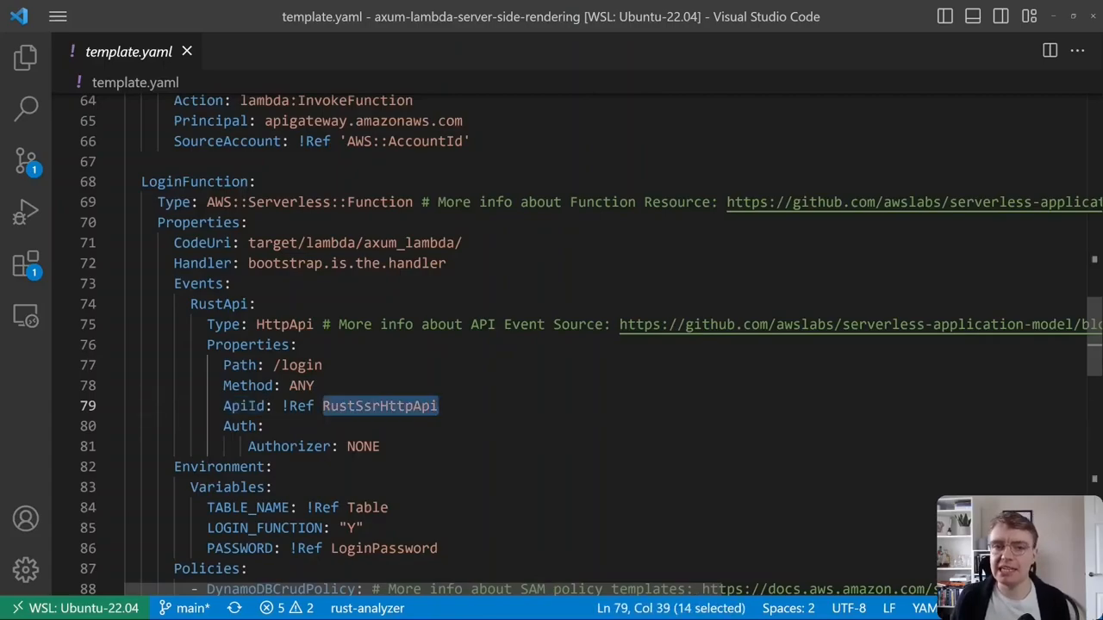
scroll(up, 3)
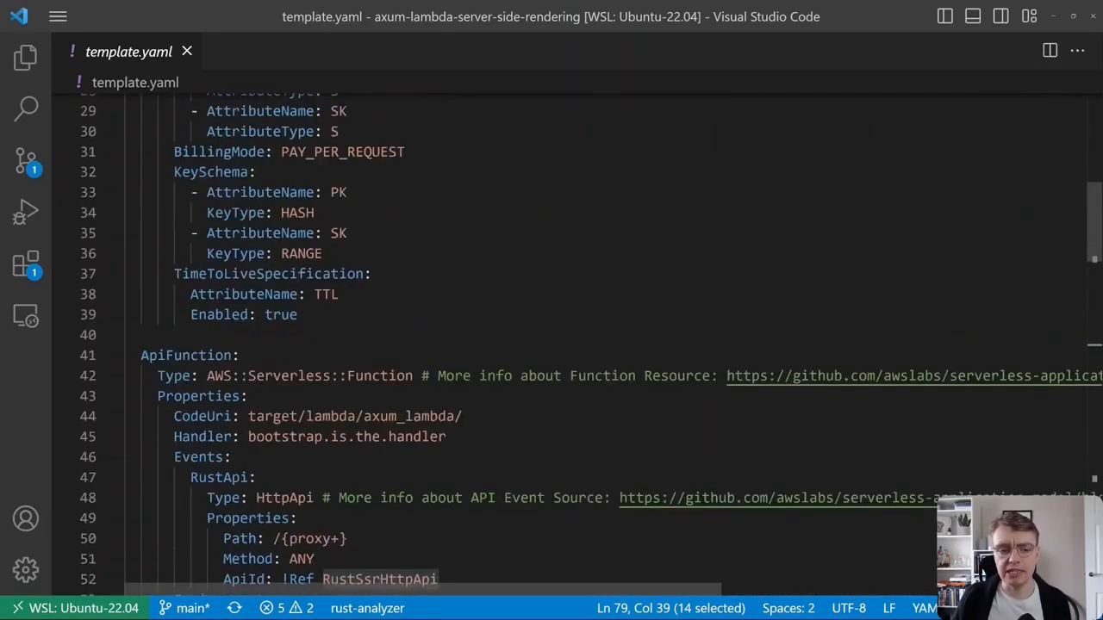
scroll(down, 3)
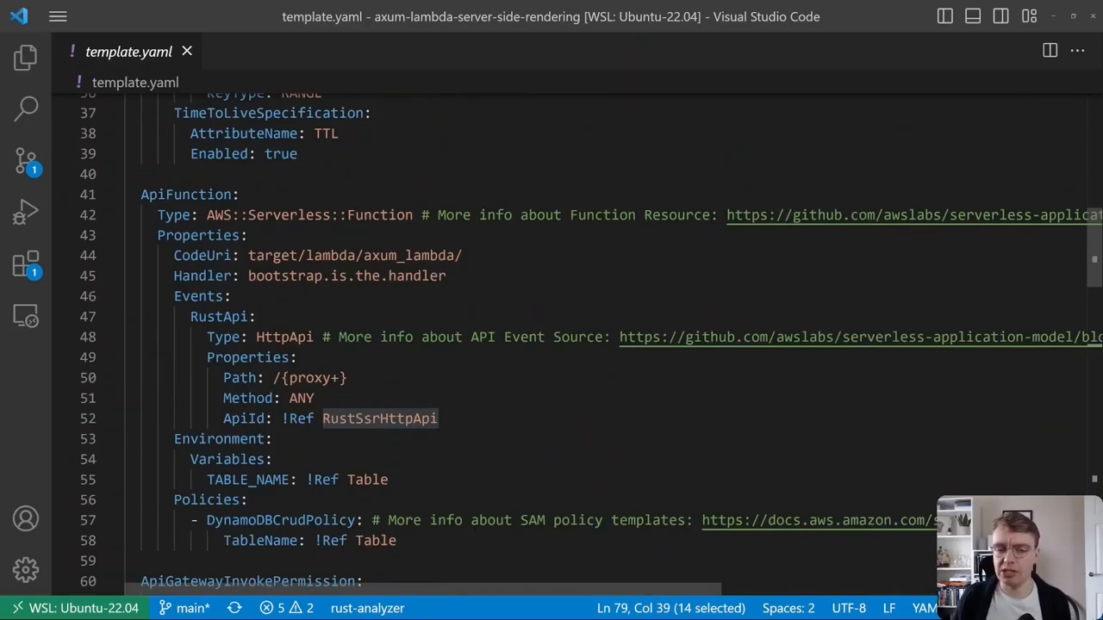
scroll(down, 3)
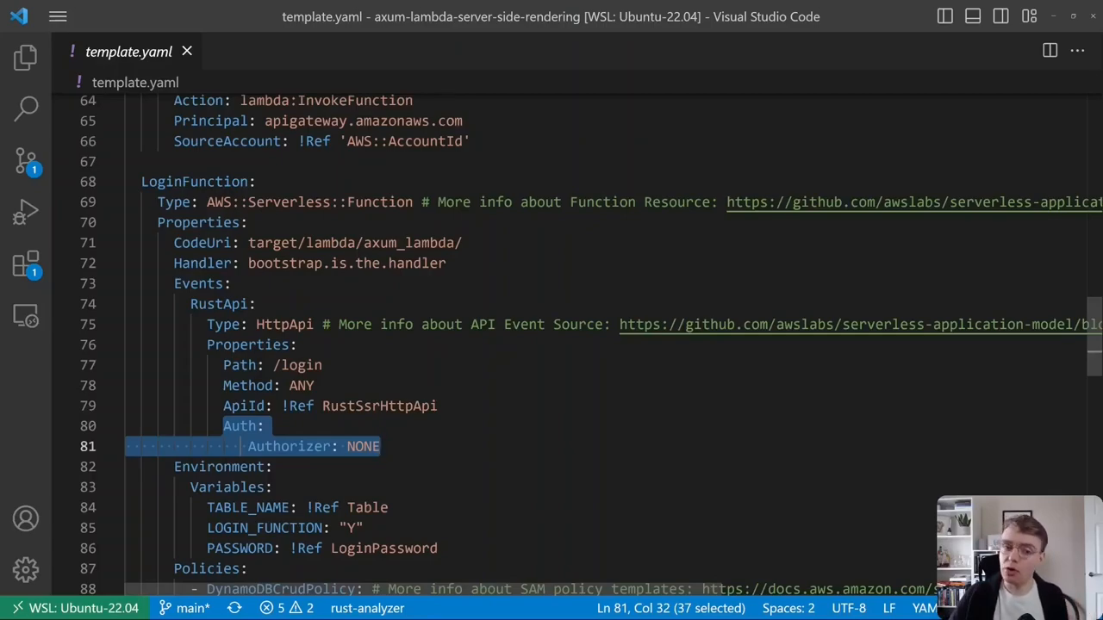
click(262, 426)
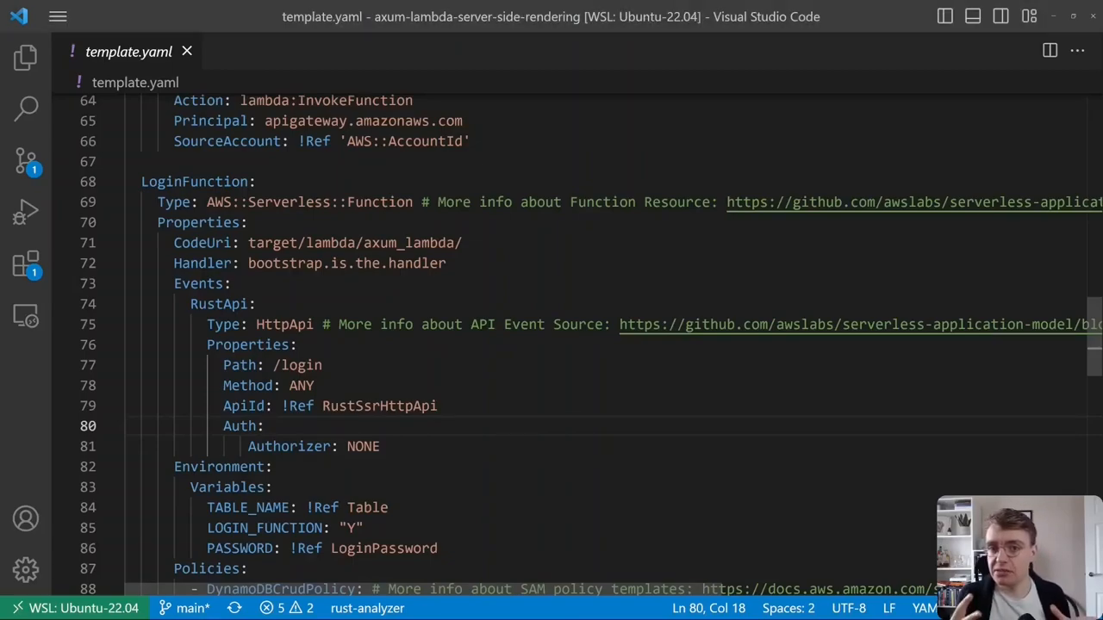
key(alt+tab)
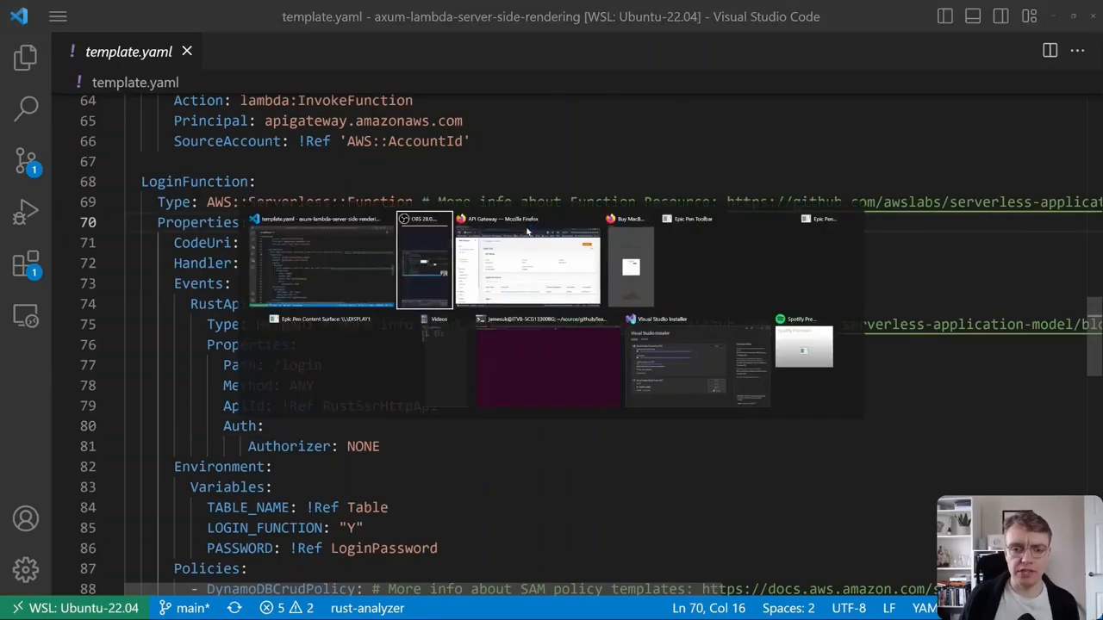
Confirm in Develop > Authorization that /login ANY has no authorizer attached.
click(526, 259)
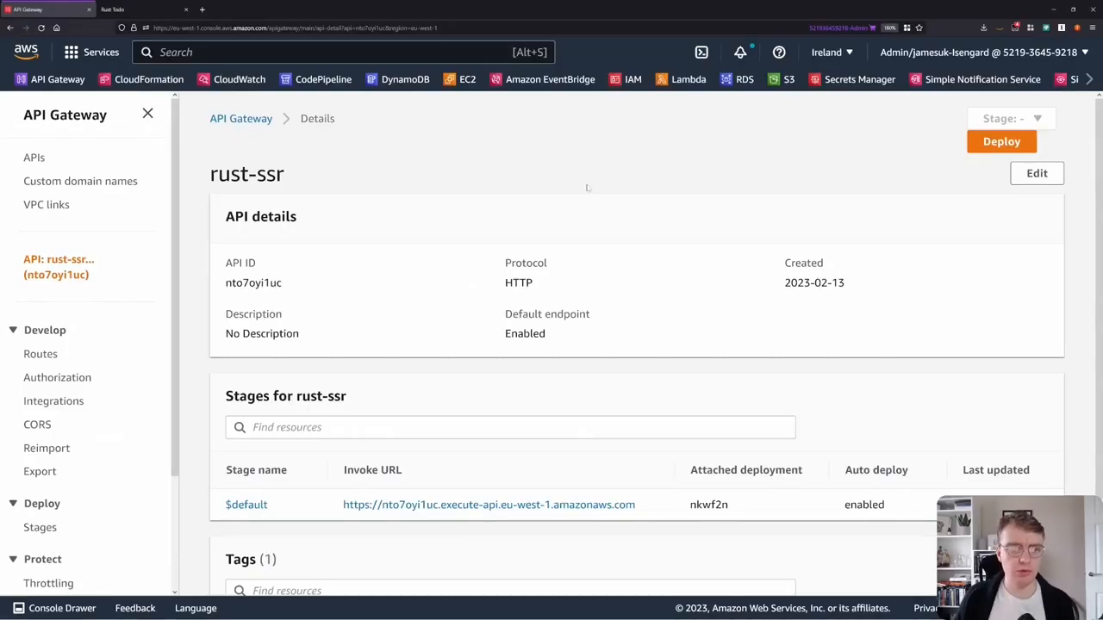
scroll(down, 3)
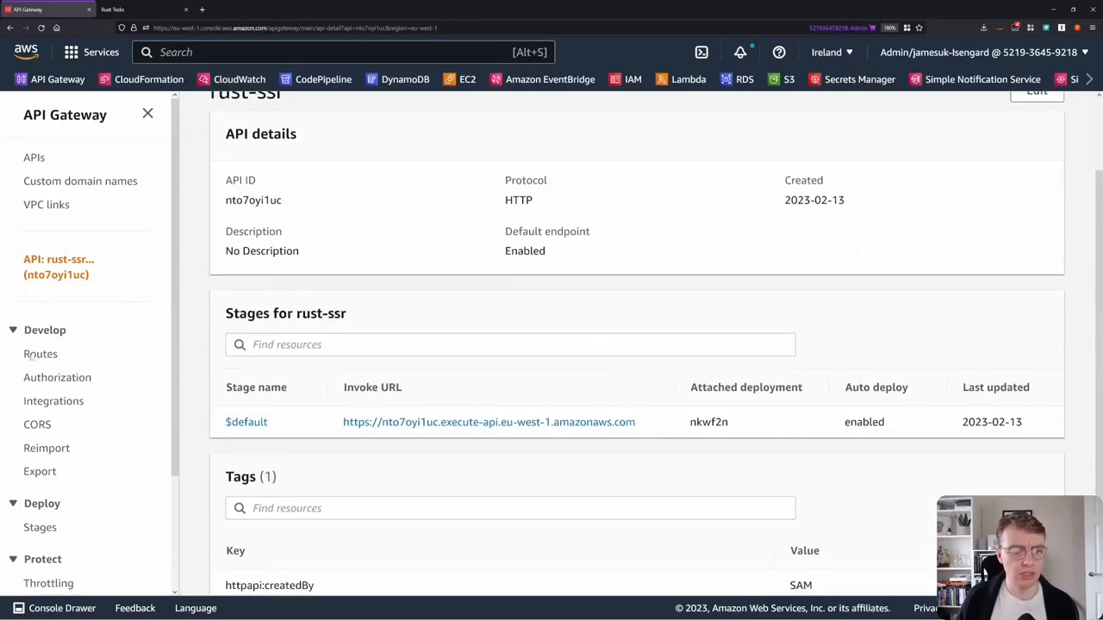
click(58, 378)
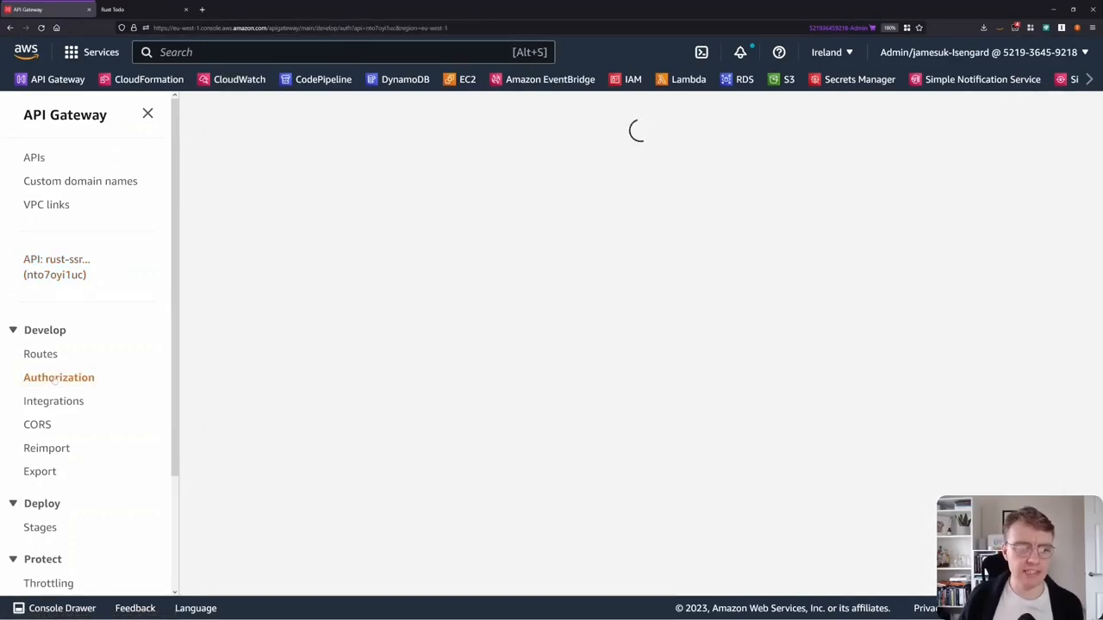
click(59, 378)
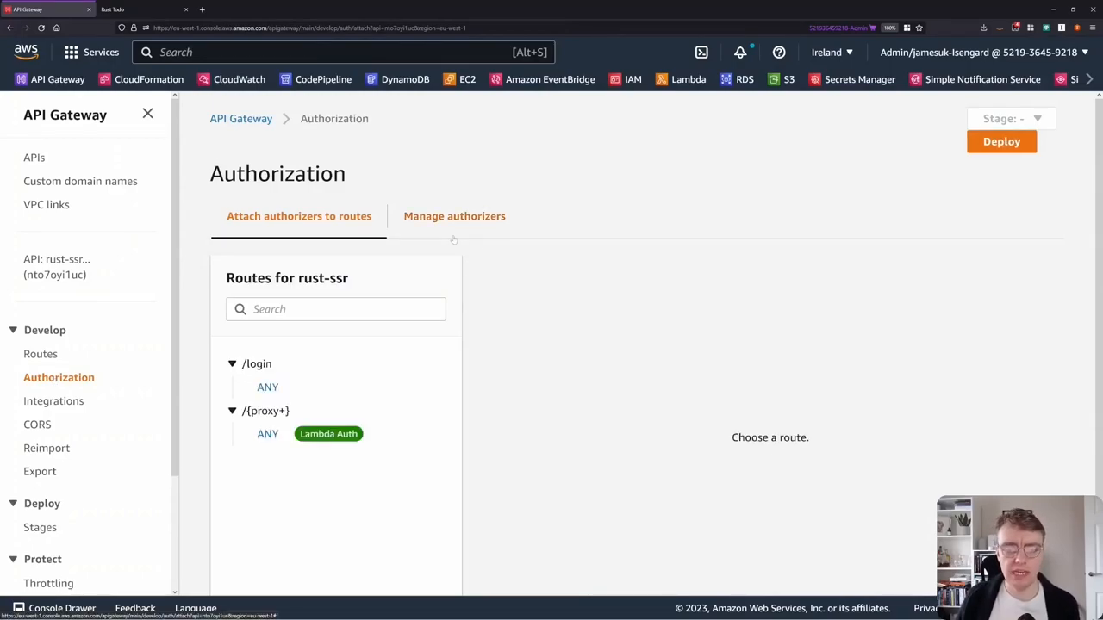
click(267, 433)
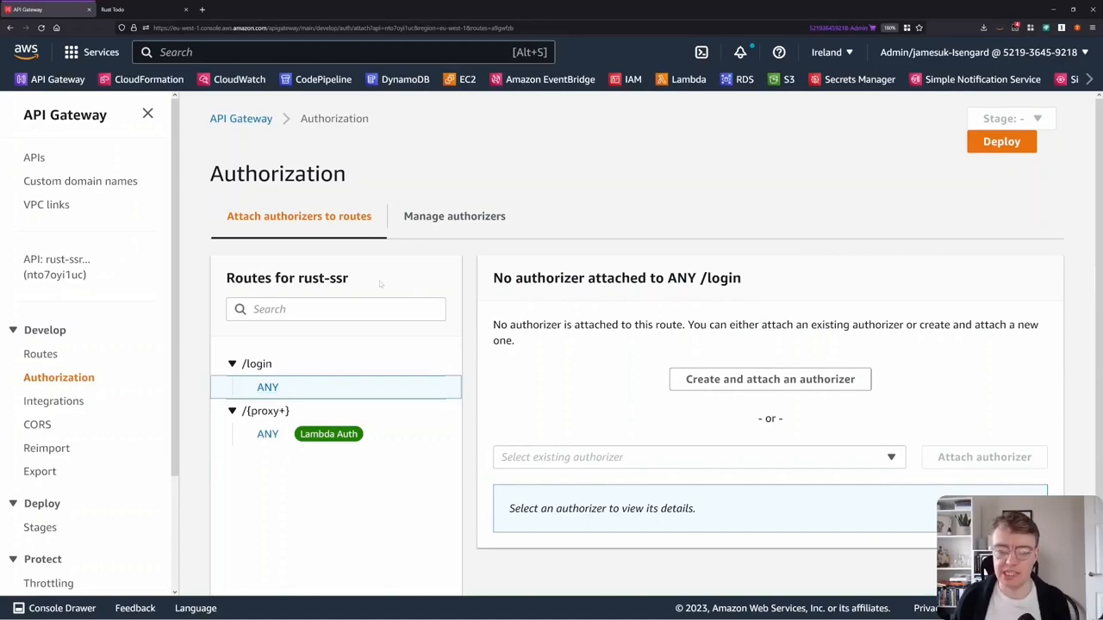
View LambdaAuthorizer's details under Manage authorizers, including its zero-second cache.
click(454, 216)
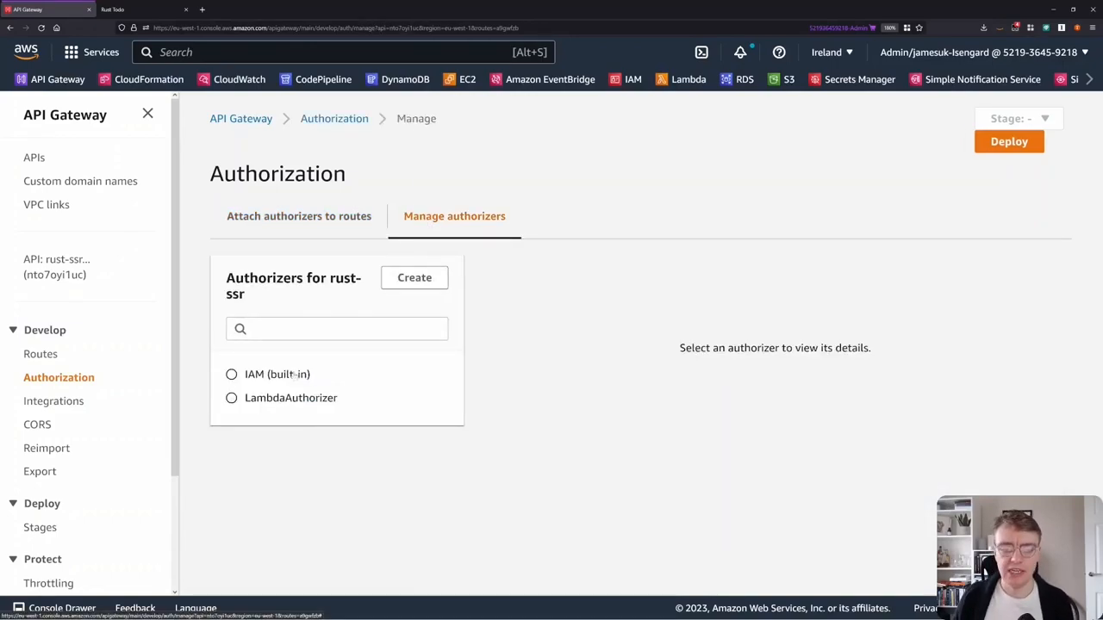
click(231, 397)
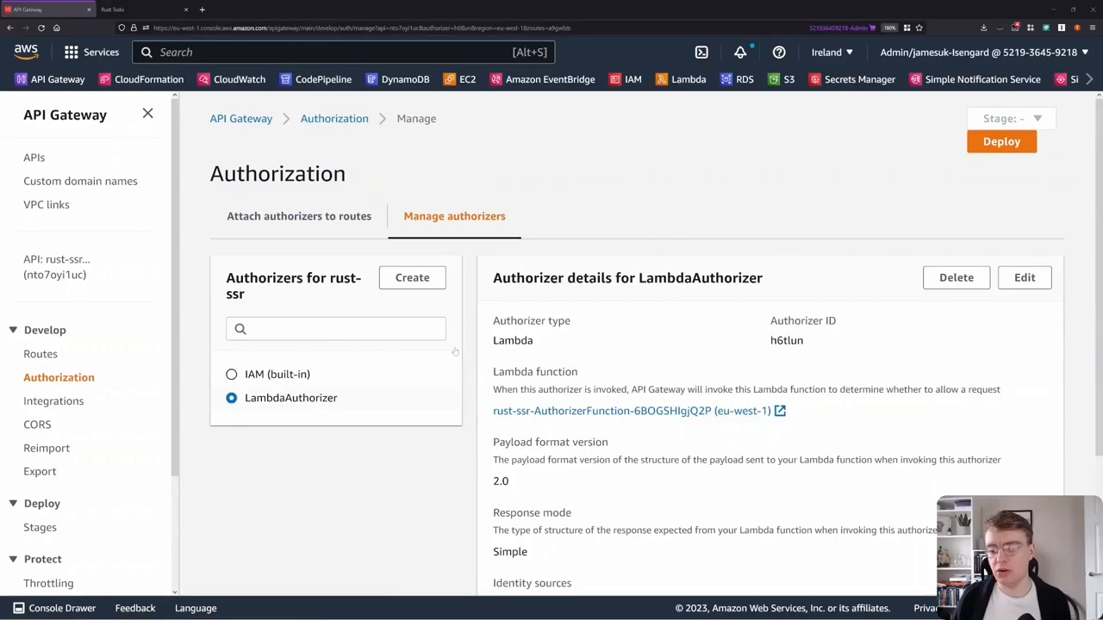
scroll(down, 3)
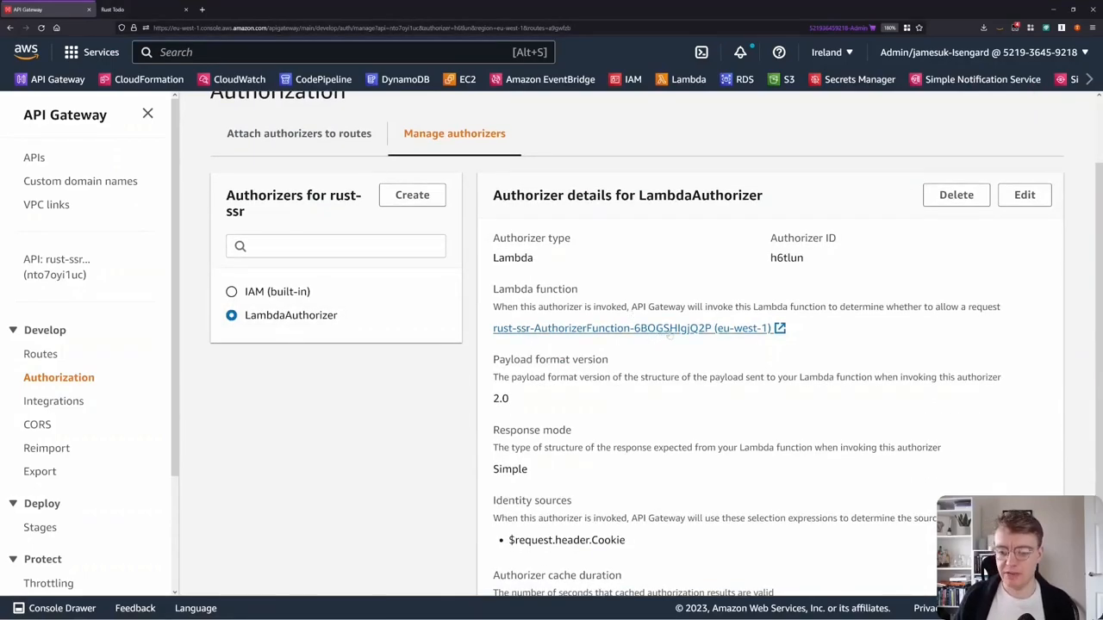
scroll(down, 3)
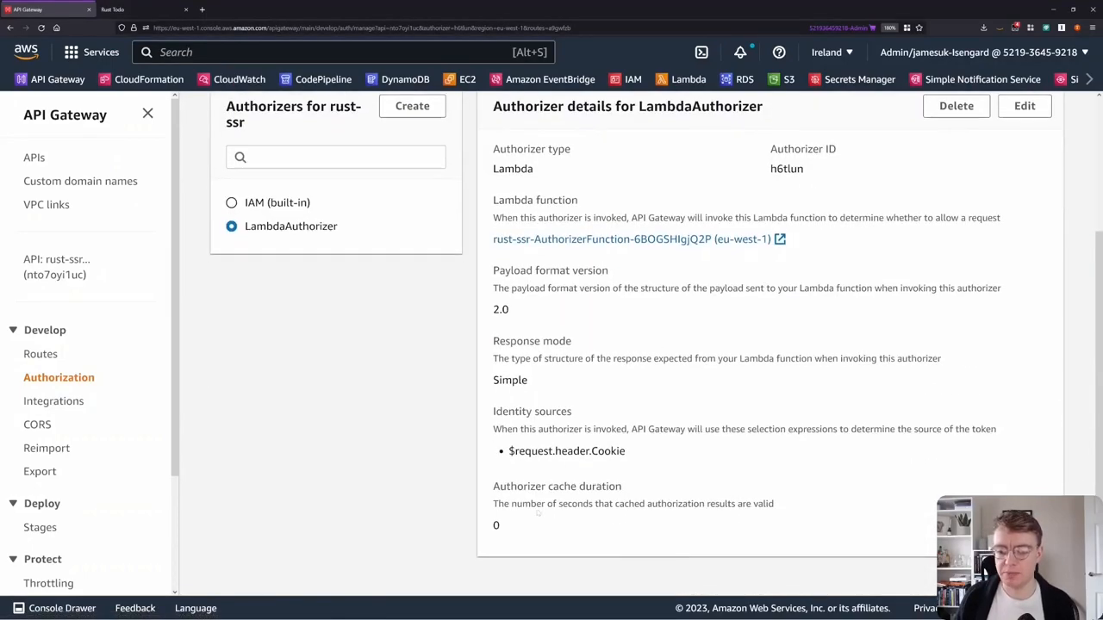
double_click(496, 526)
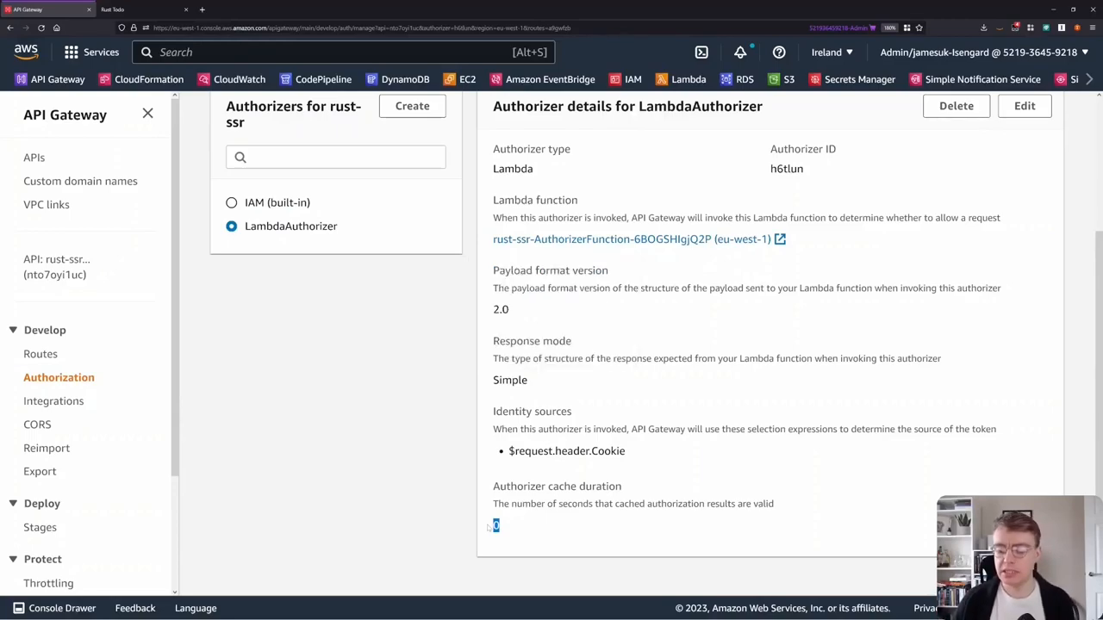
scroll(up, 3)
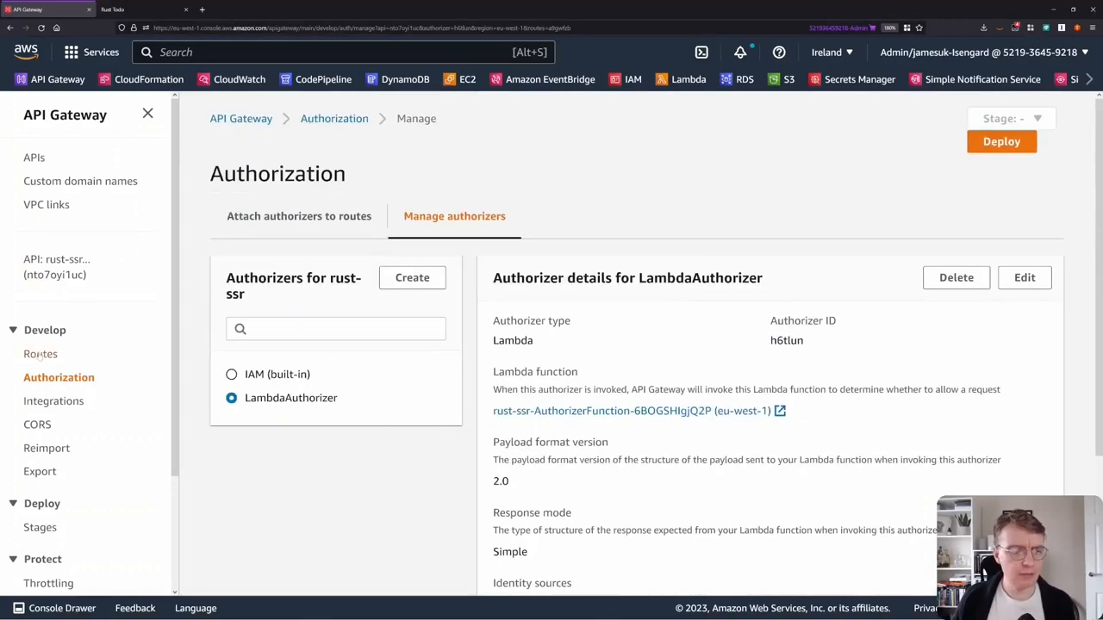
Load the execute-api invoke URL ending in /home in a private Firefox window.
click(56, 266)
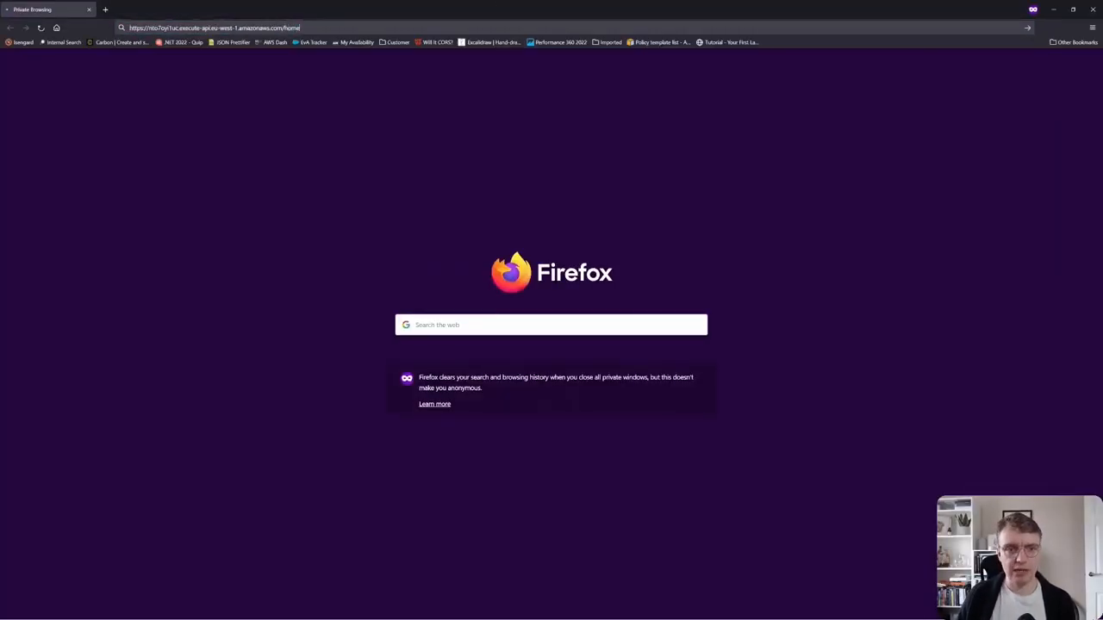
key(Return)
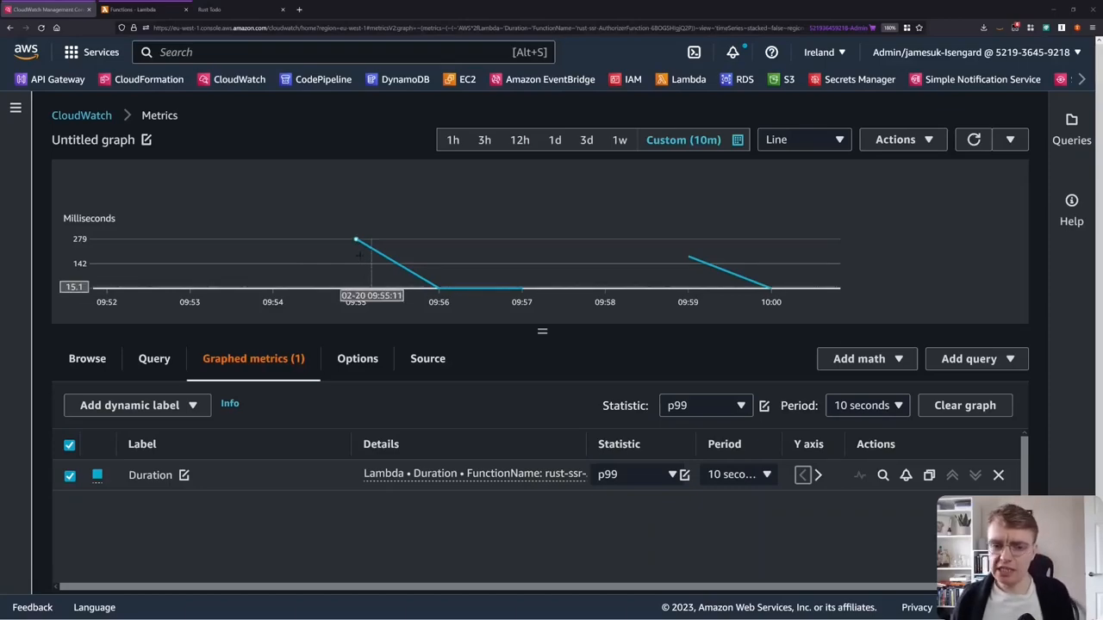
mouse_move(355, 242)
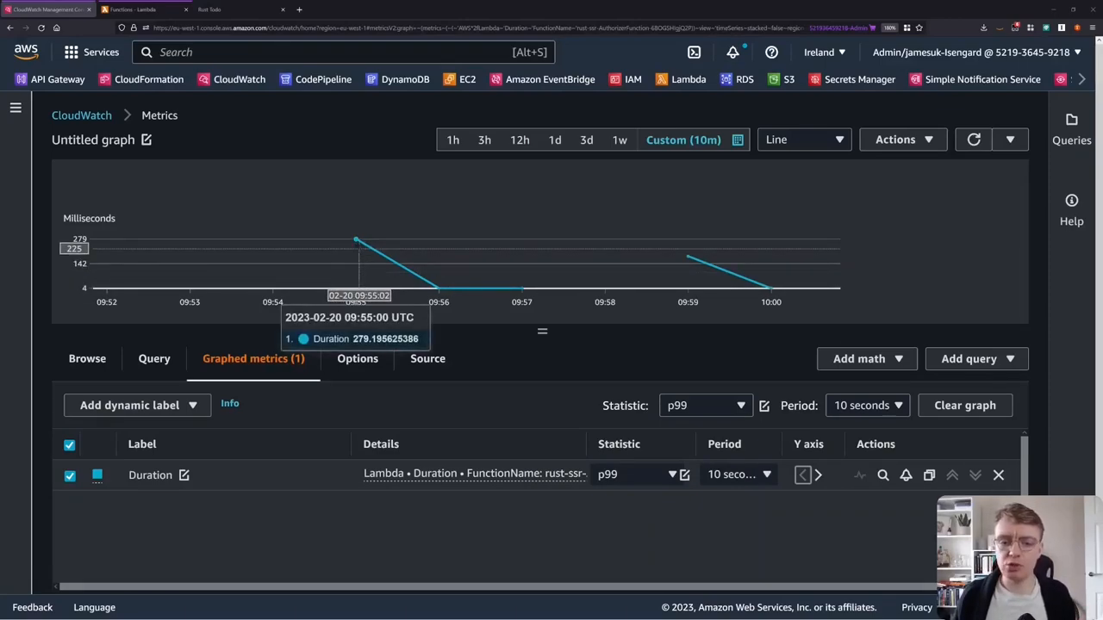
mouse_move(358, 241)
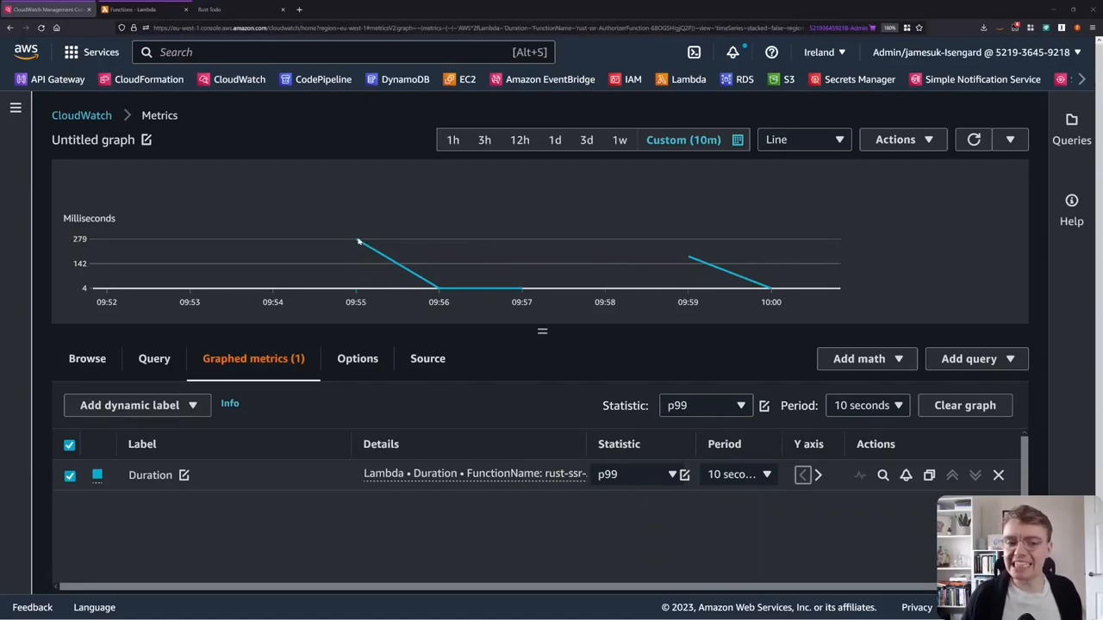
mouse_move(357, 242)
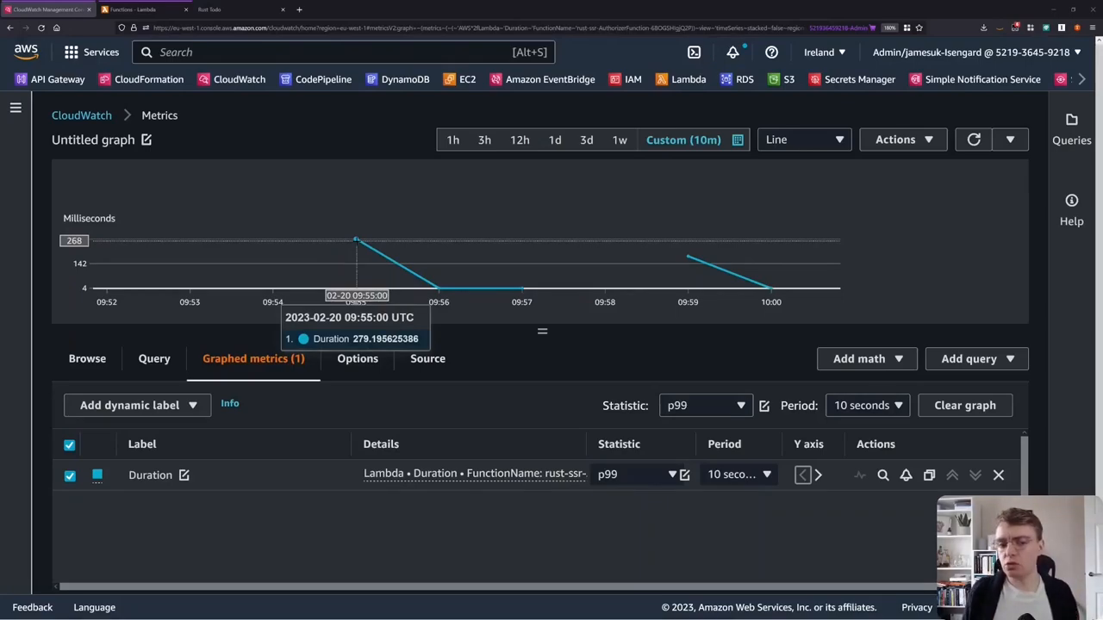
mouse_move(439, 291)
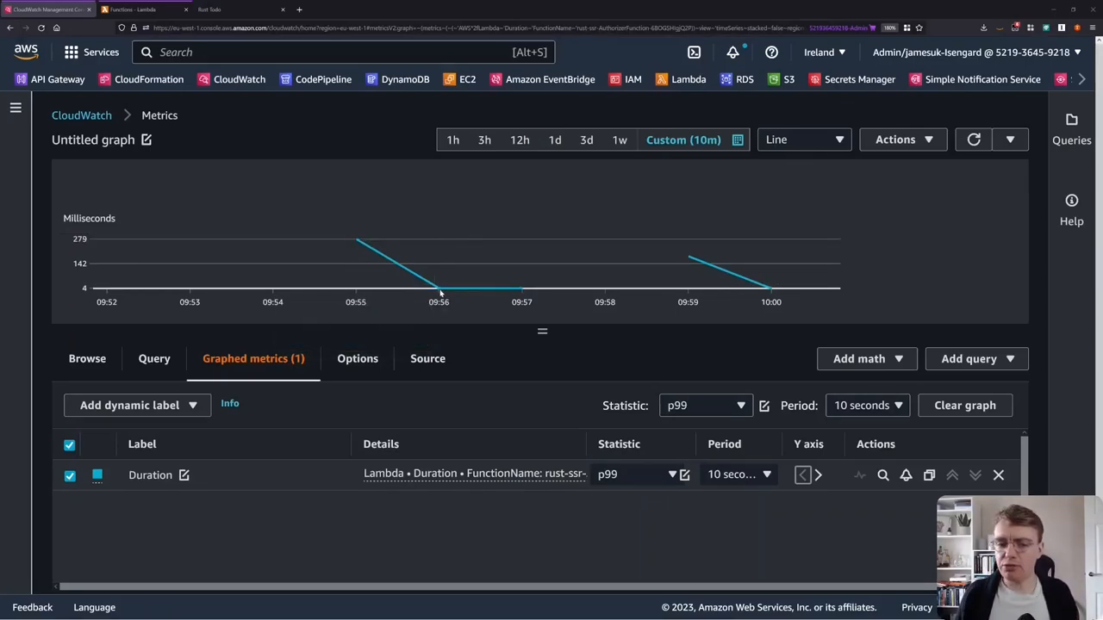
mouse_move(440, 284)
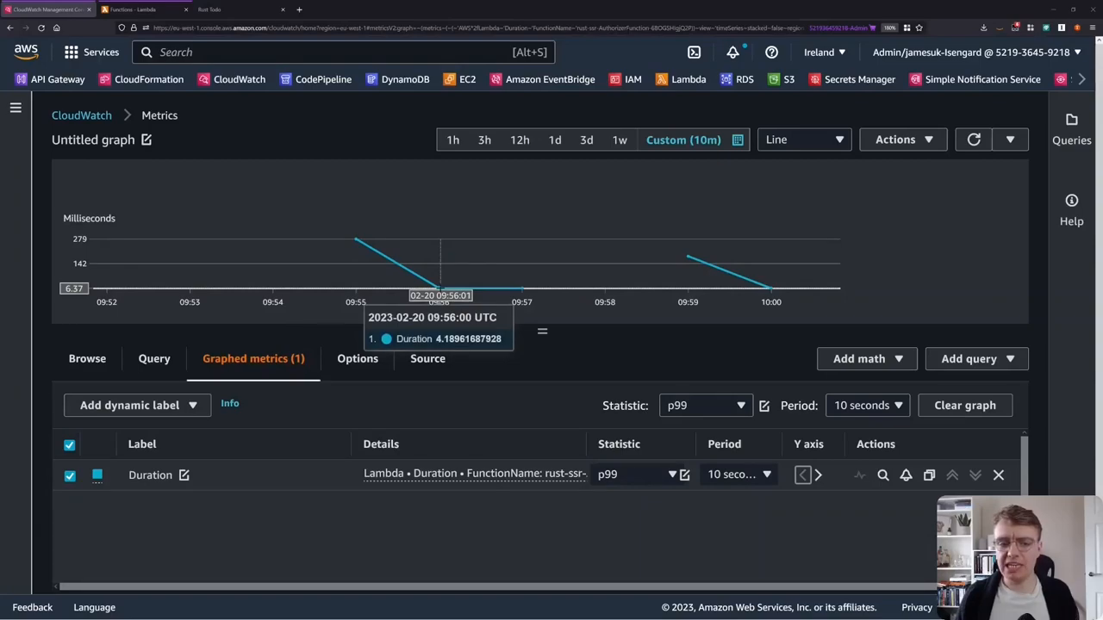
mouse_move(521, 292)
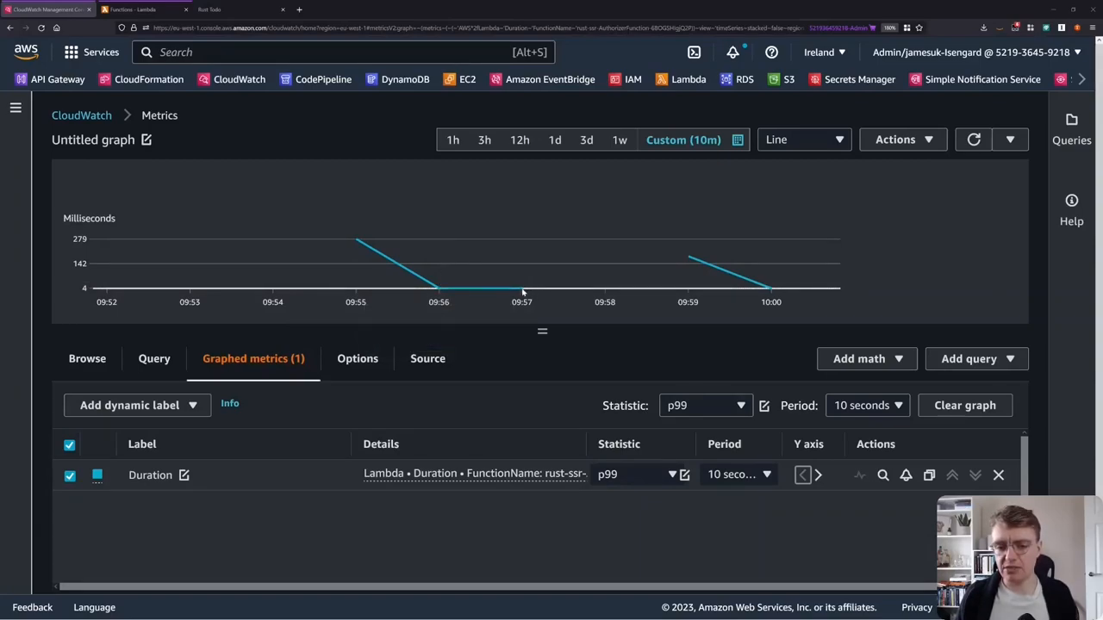
mouse_move(519, 284)
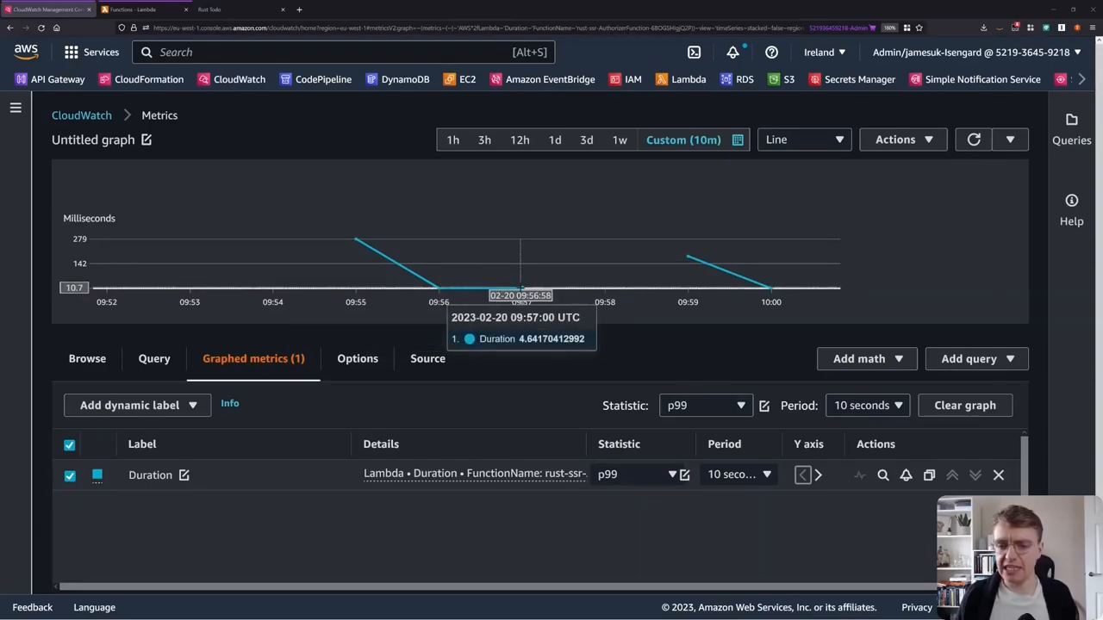
mouse_move(687, 258)
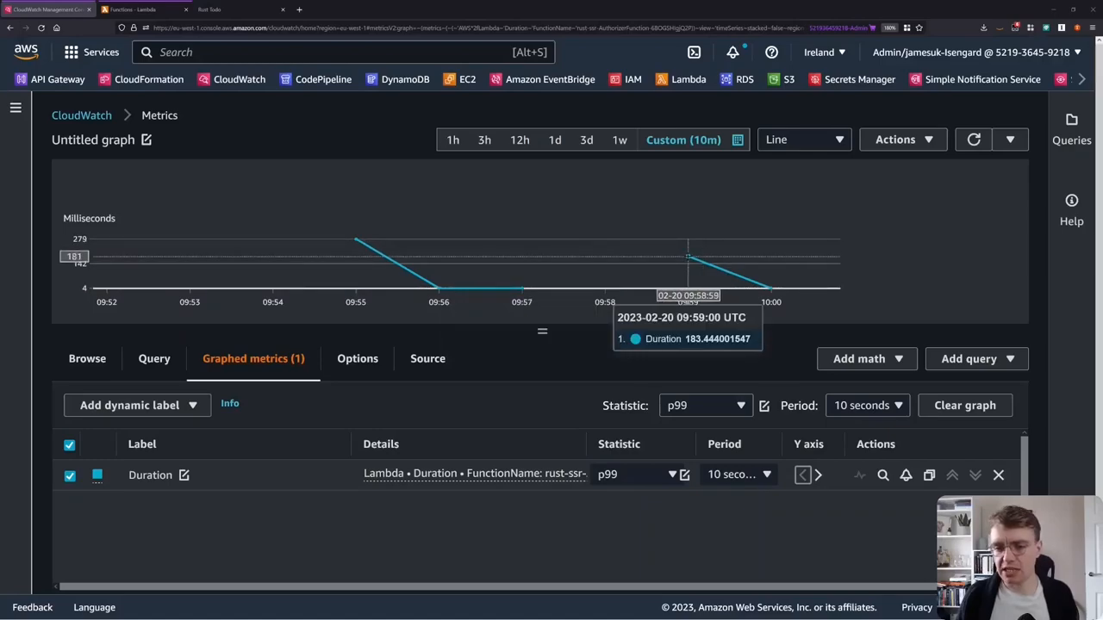